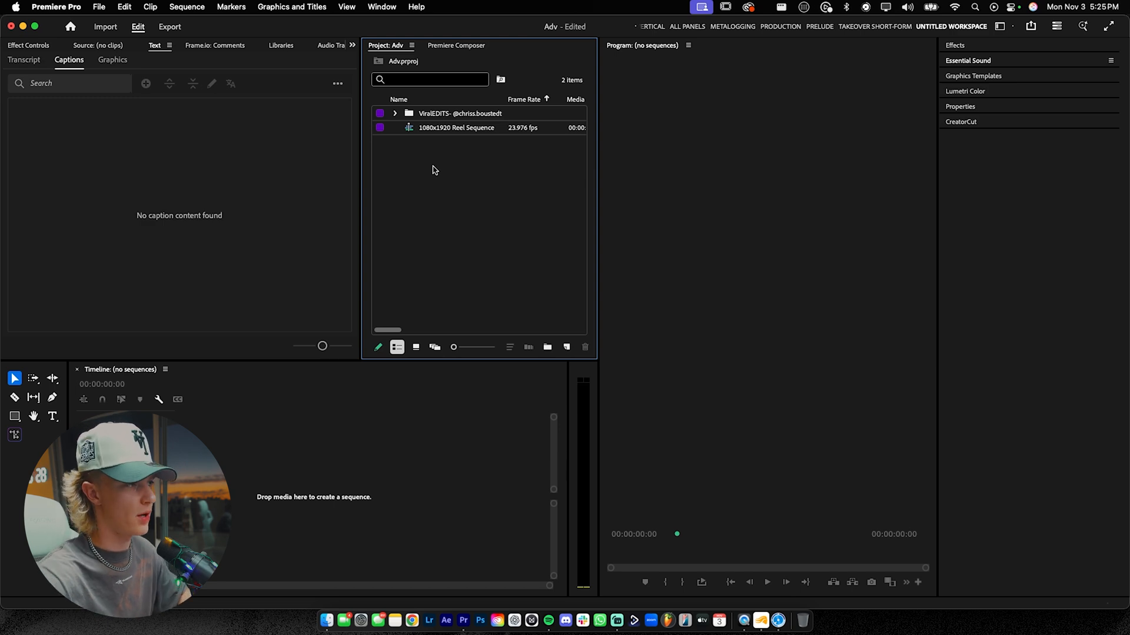
Step: Expand the ViralEDITS folder and open the 1080x1920 Reel Sequence in the Timeline
left_click(394, 113)
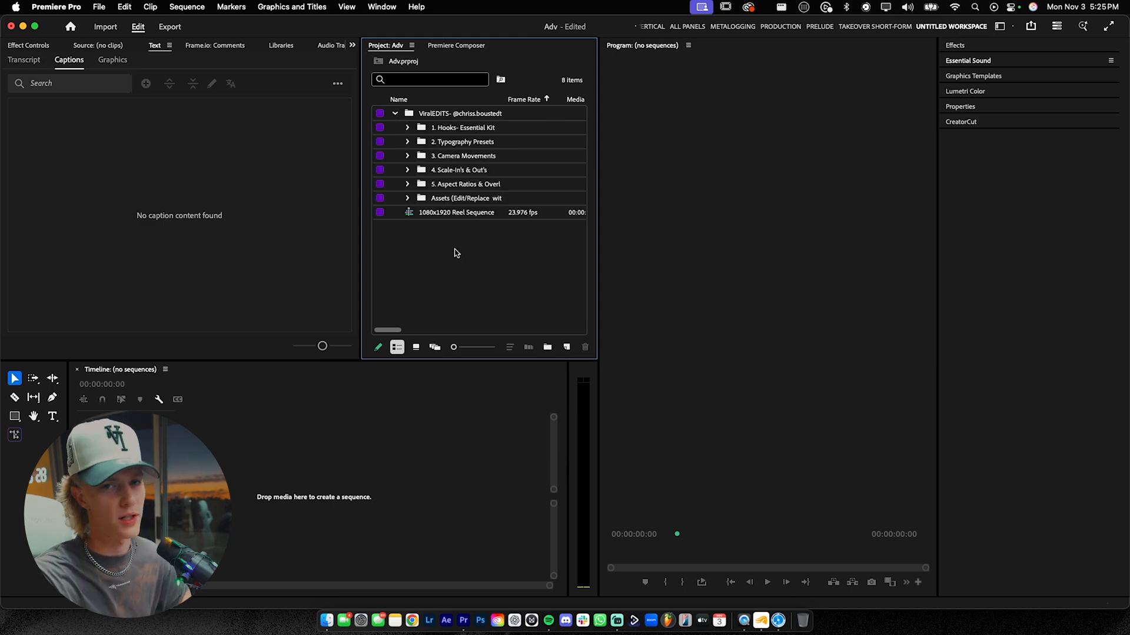
double_click(456, 212)
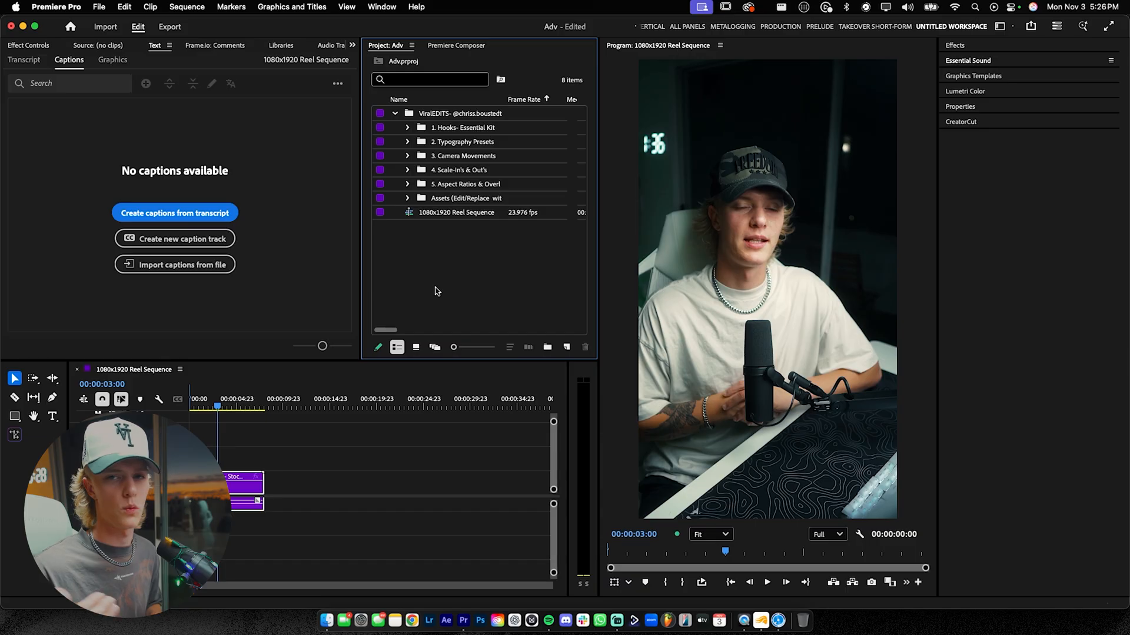
Step: Expand the Hooks- Essential Kit bin and place the first smooth-zoom hook preset over the footage
left_click(407, 128)
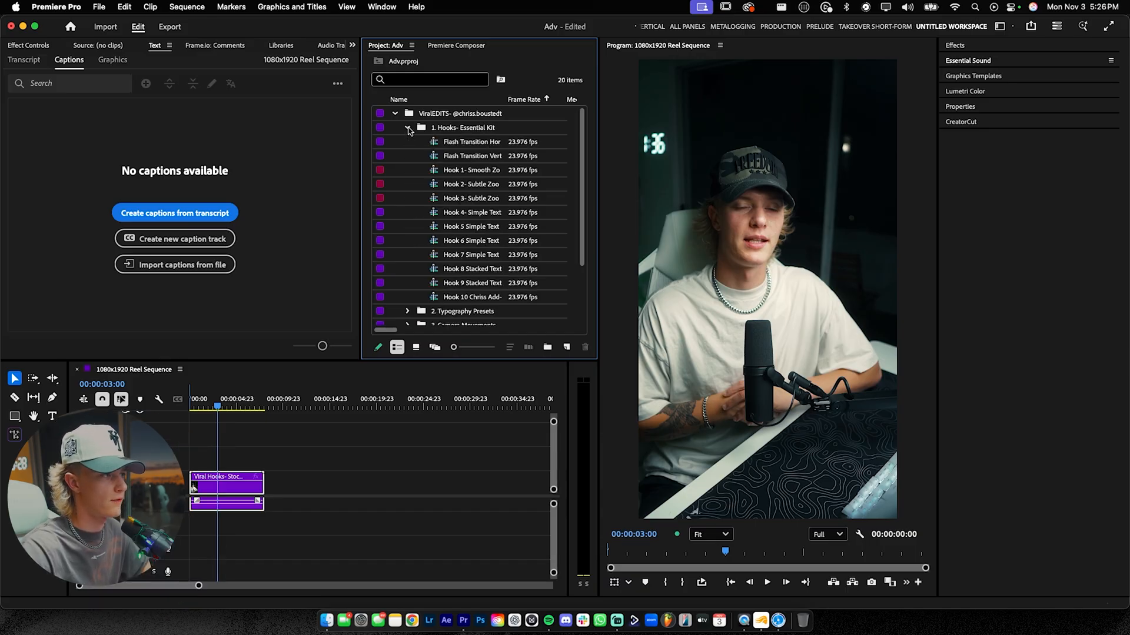
mouse_move(436, 171)
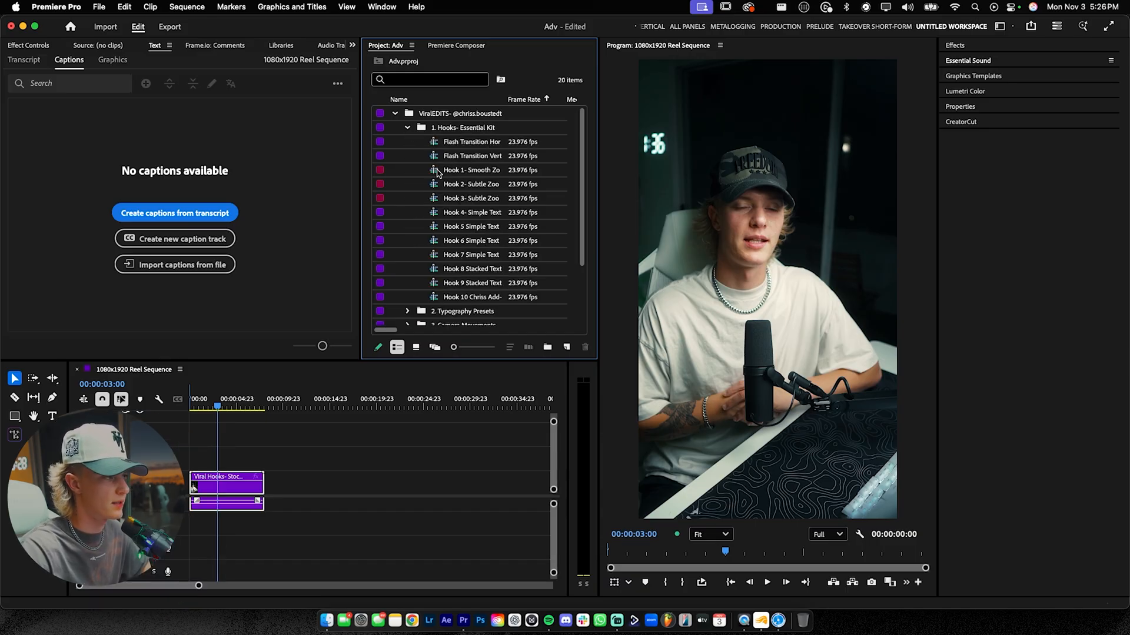
left_click(471, 170)
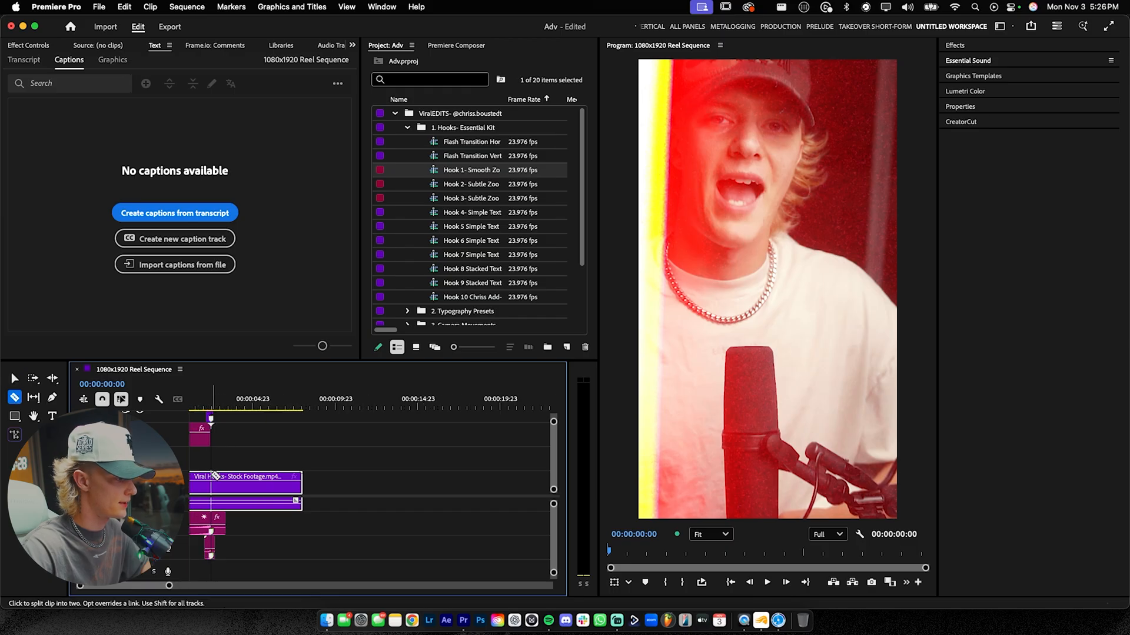
left_click(14, 379)
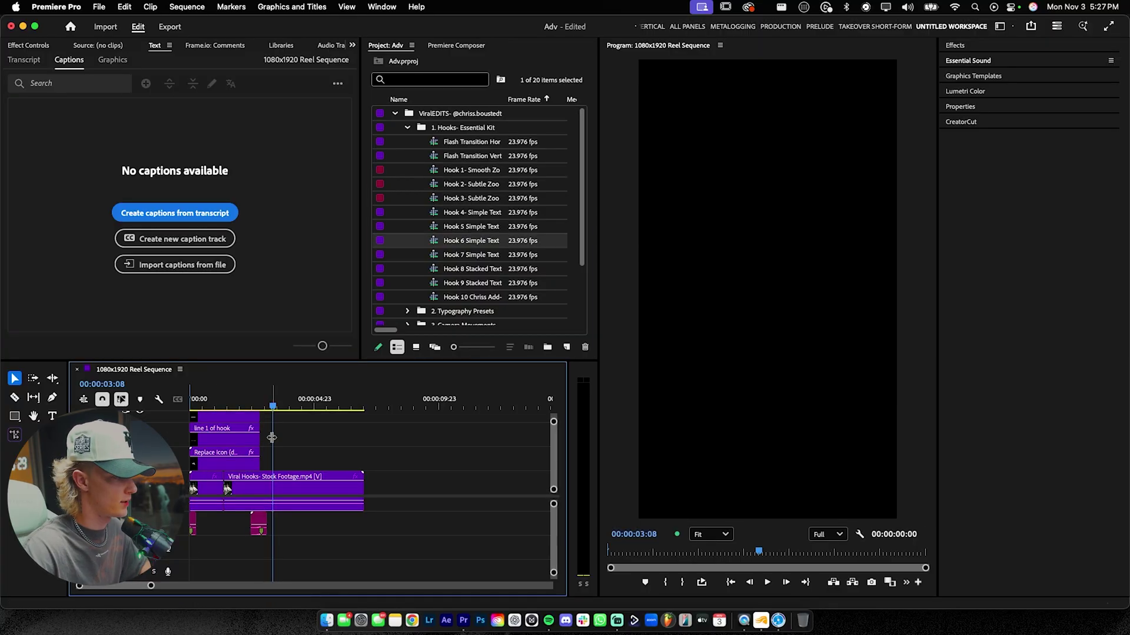
Step: Scrub through the Cinematic Text hook and switch to editing its on-screen text
left_click_drag(272, 407, 219, 407)
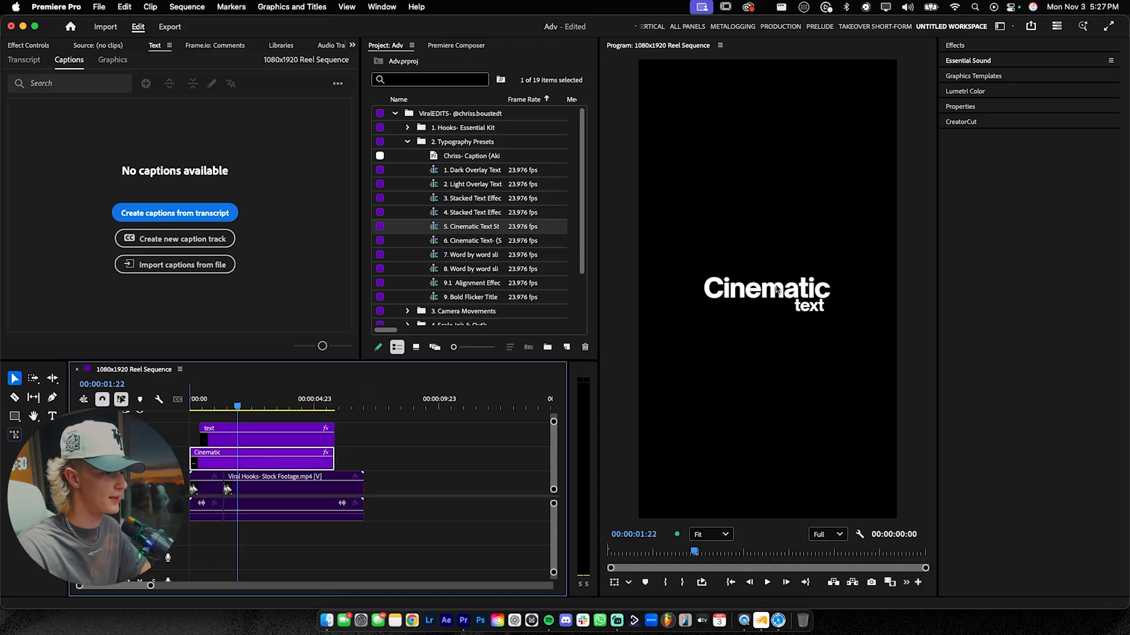
left_click(52, 416)
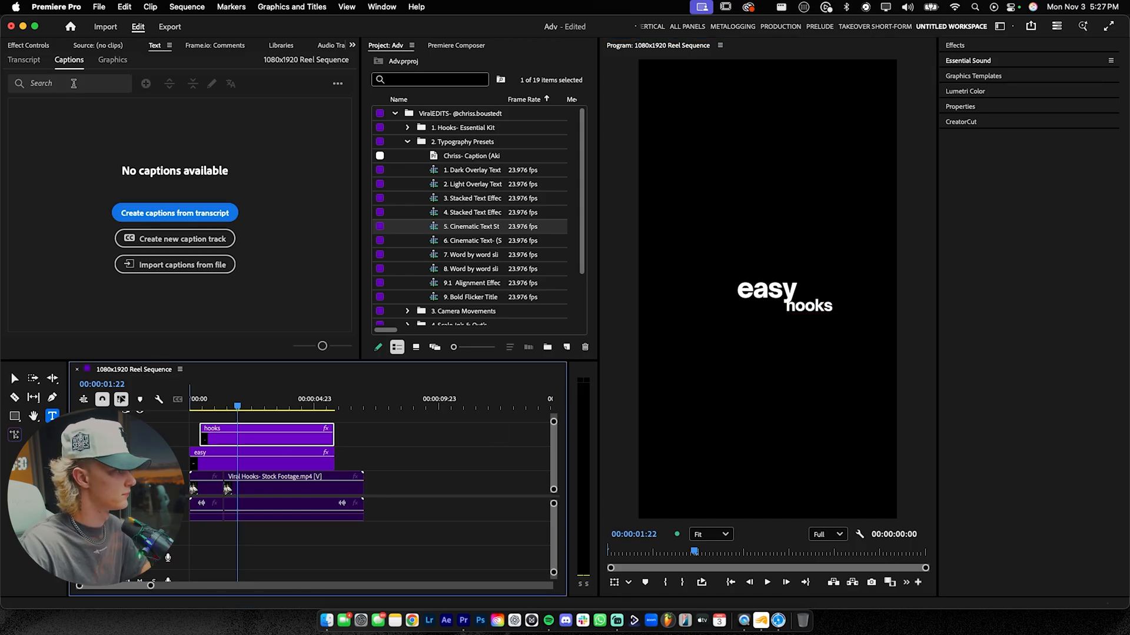
left_click(28, 45)
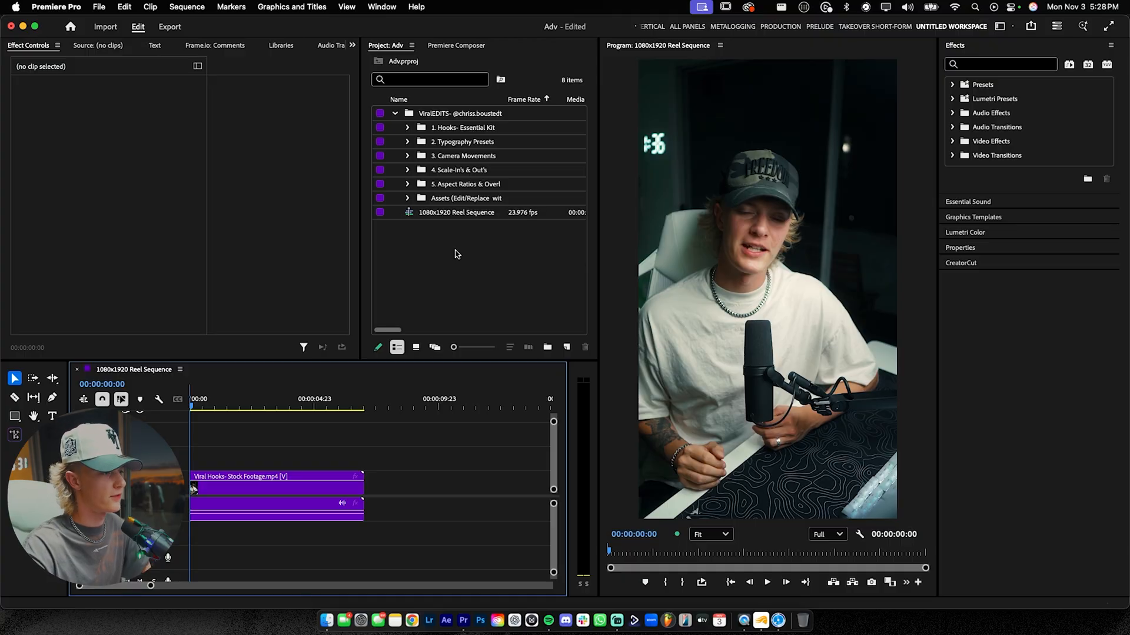
Step: Create a new Adjustment Layer from the Project panel's New Item menu
right_click(455, 254)
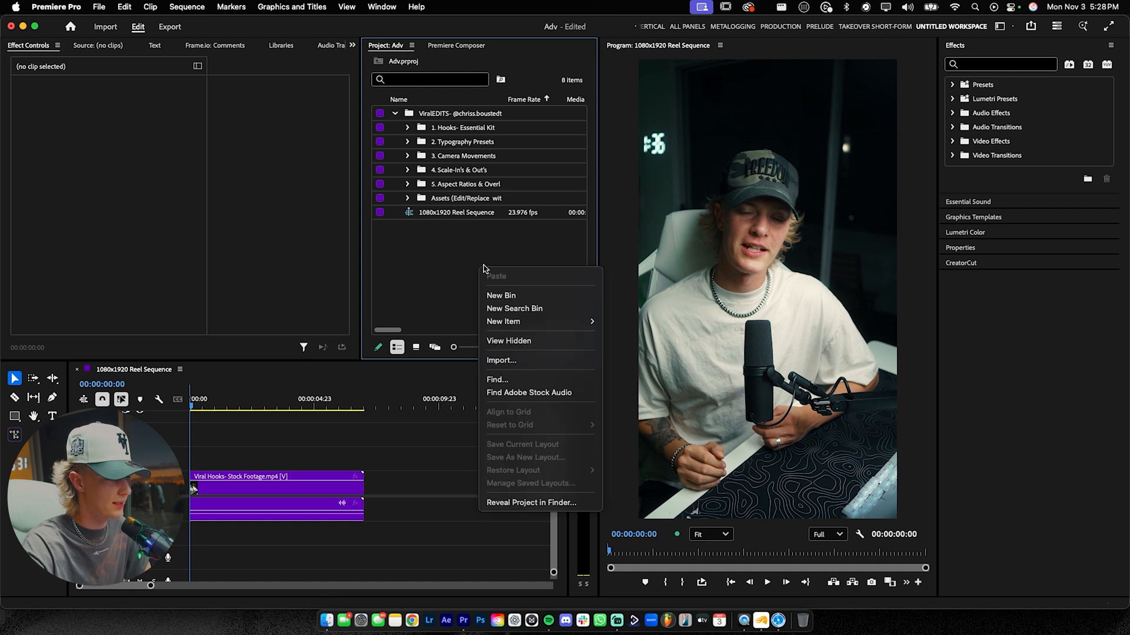
mouse_move(503, 321)
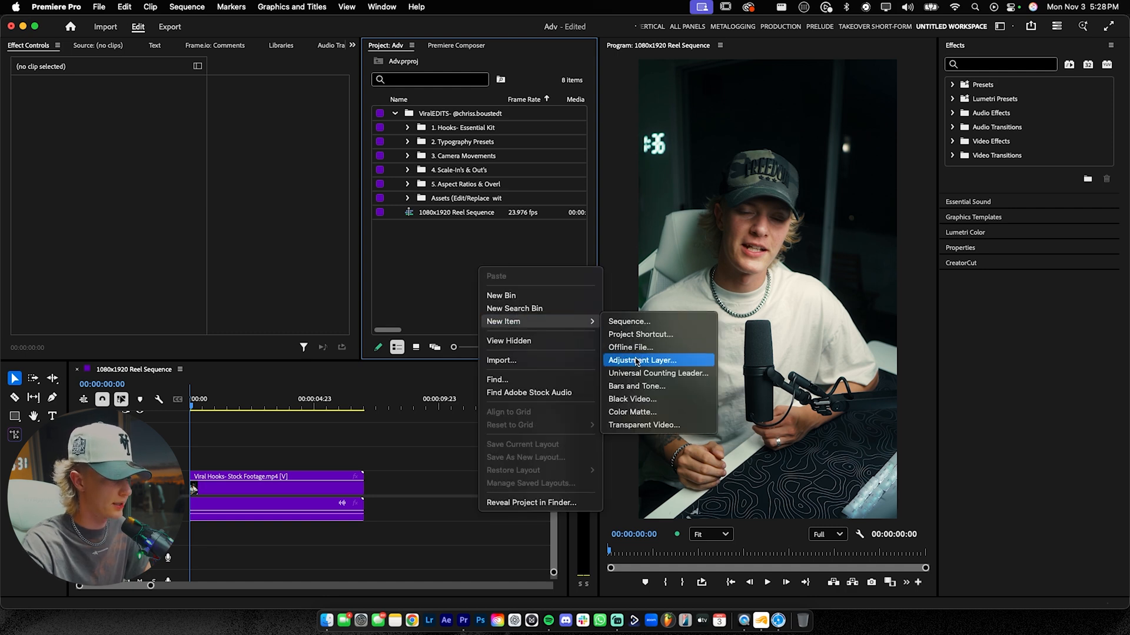
left_click(567, 347)
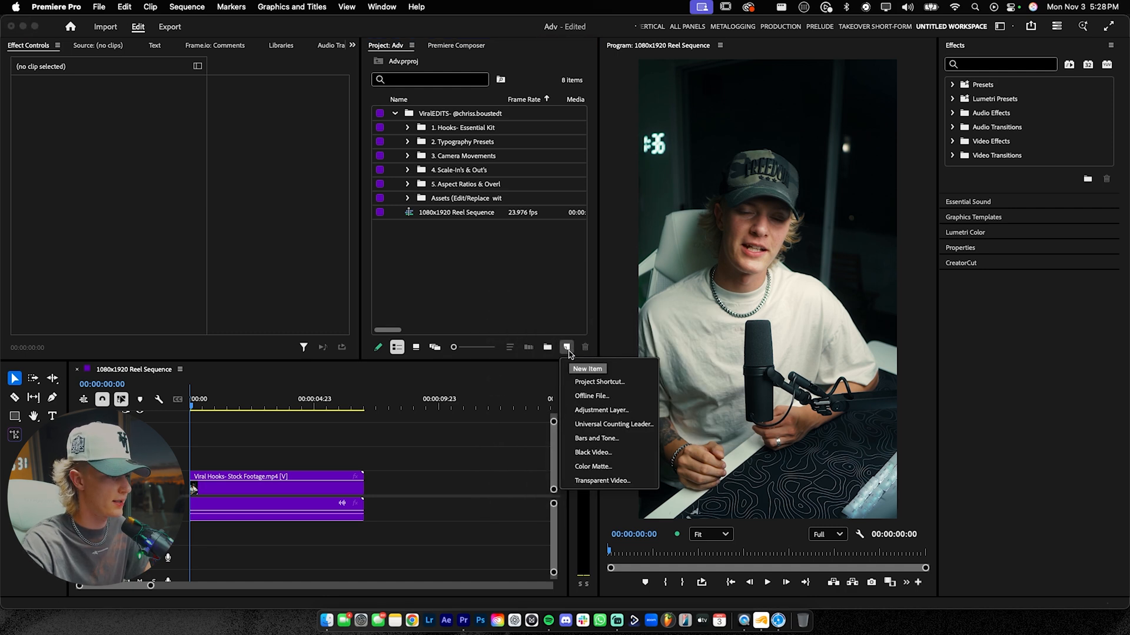
left_click(601, 410)
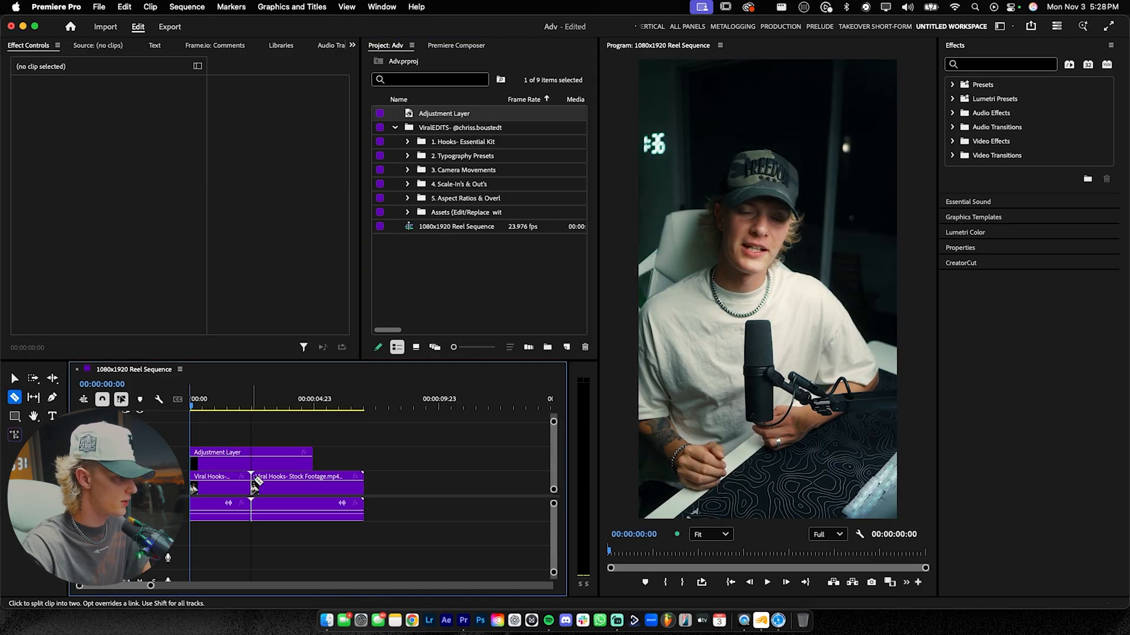
Step: Apply the ViralFX- Transform (motion blur enabled) preset to the adjustment layer
left_click(14, 378)
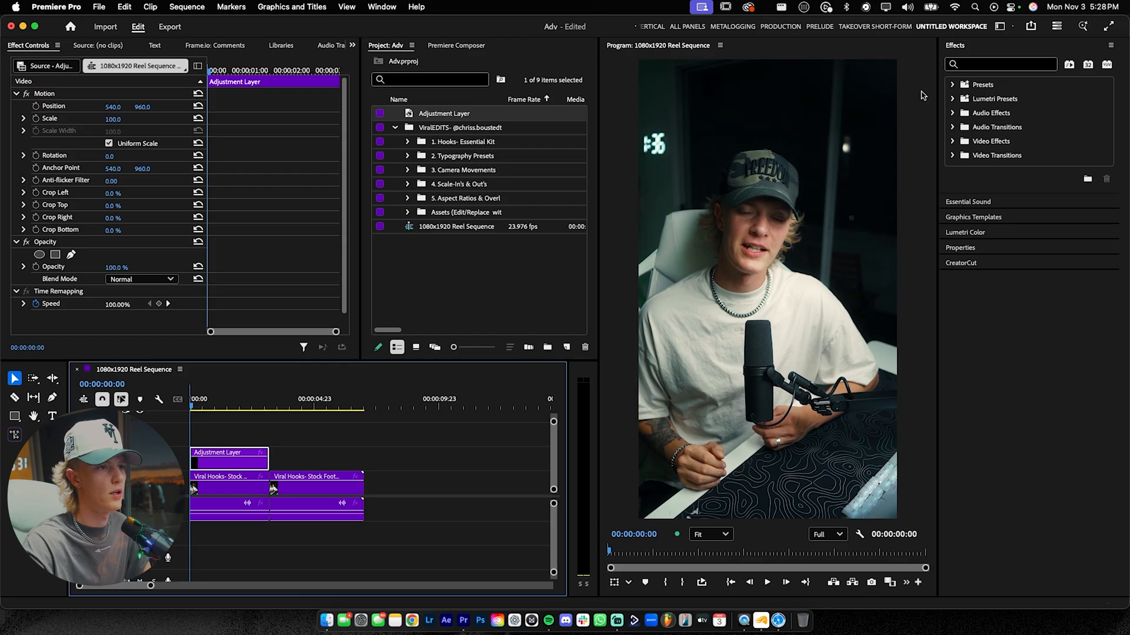
type("transform")
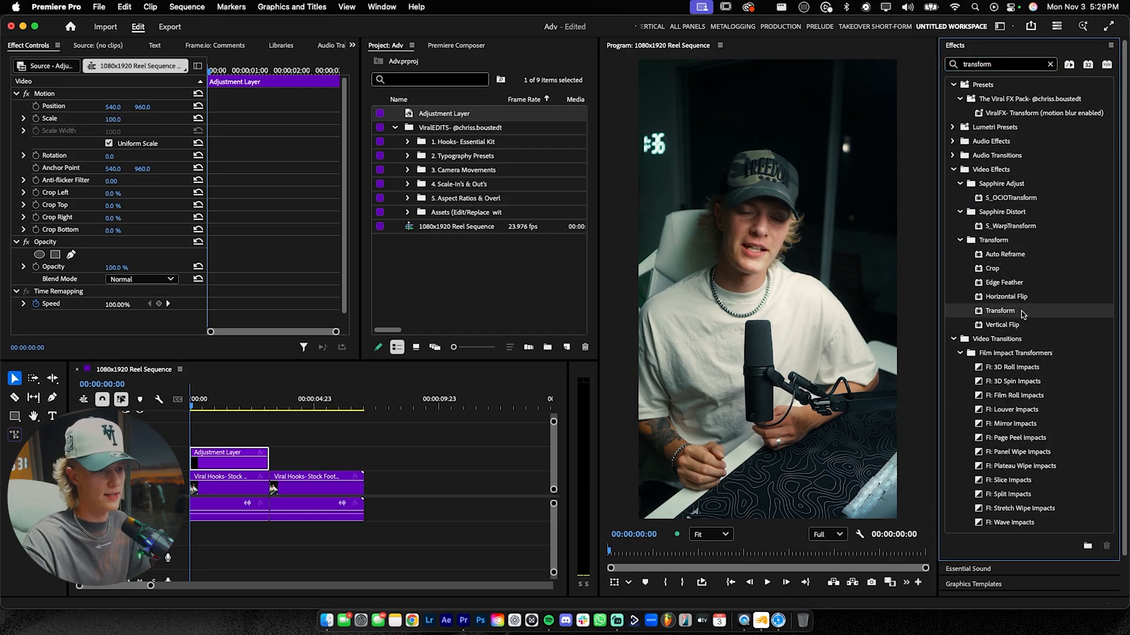
left_click(1049, 64)
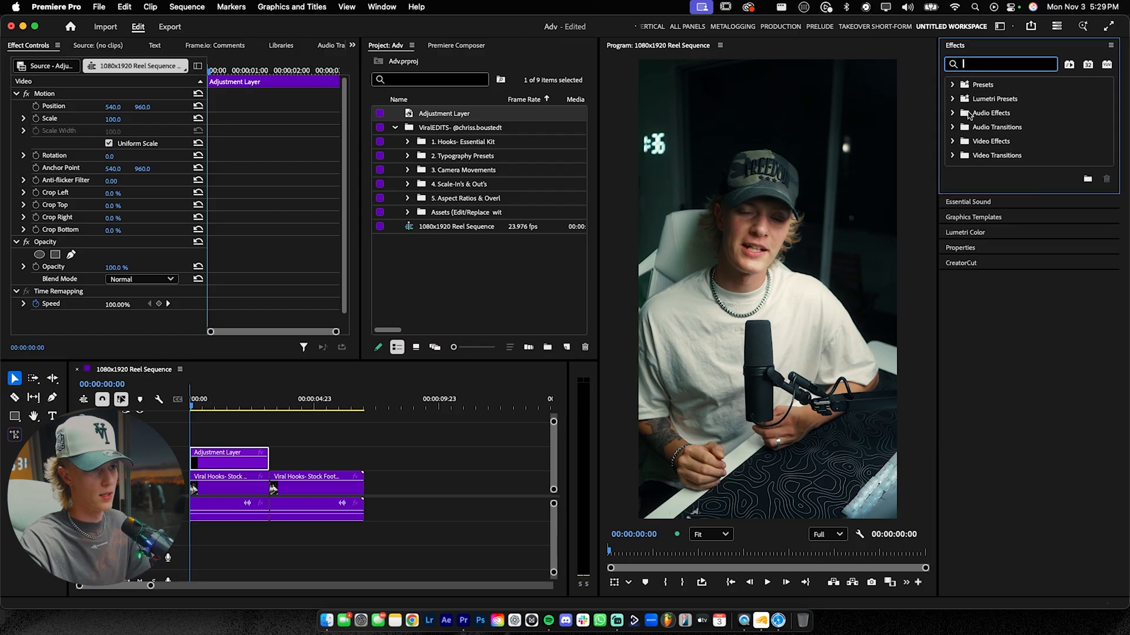
left_click(953, 84)
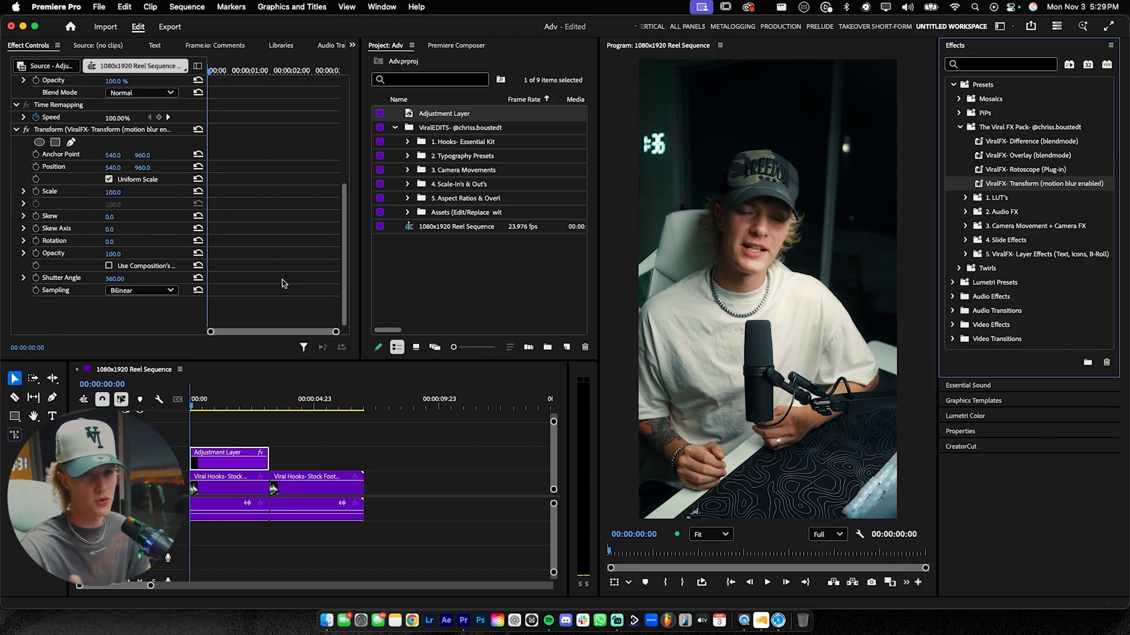
left_click(108, 267)
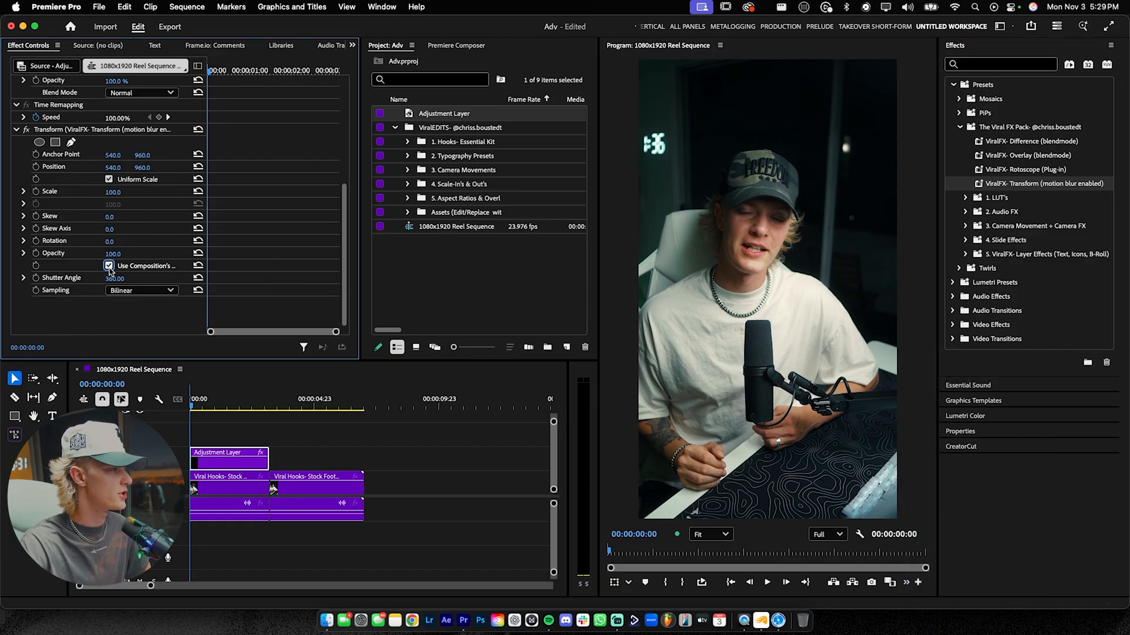
left_click(109, 265)
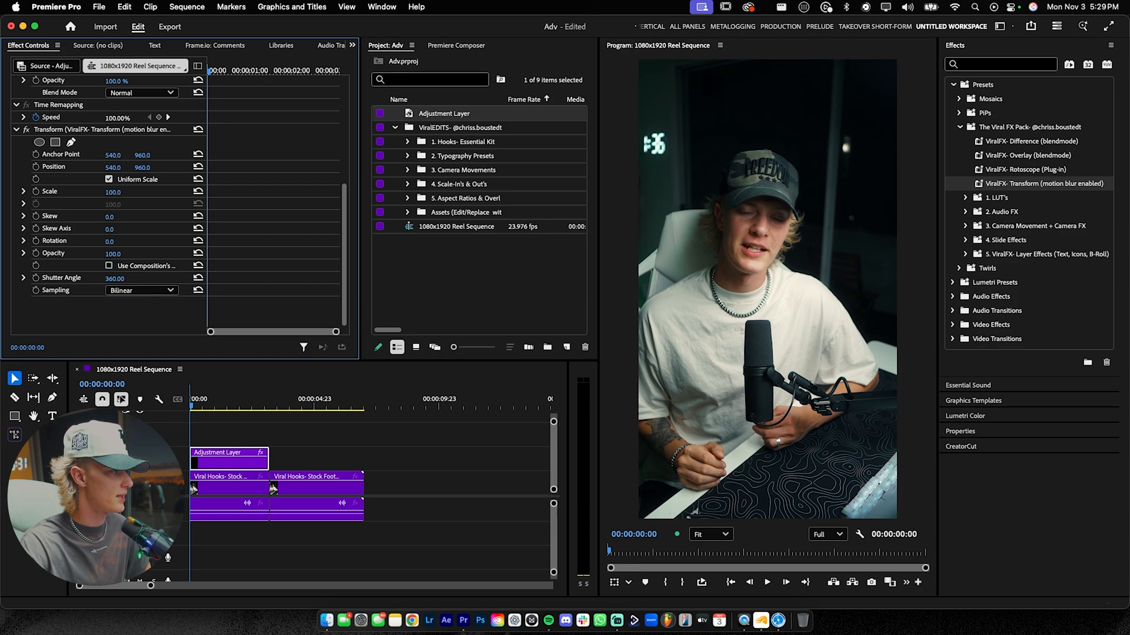
mouse_move(36, 192)
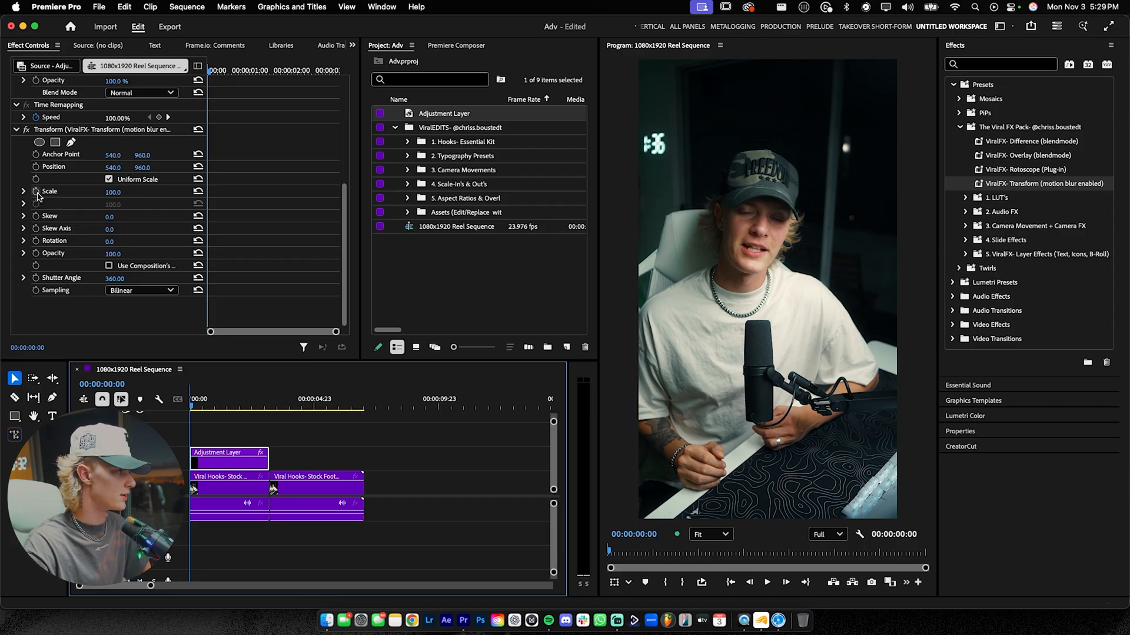
Step: Keyframe the Transform Scale, zooming in to about 162 at the start
left_click(35, 192)
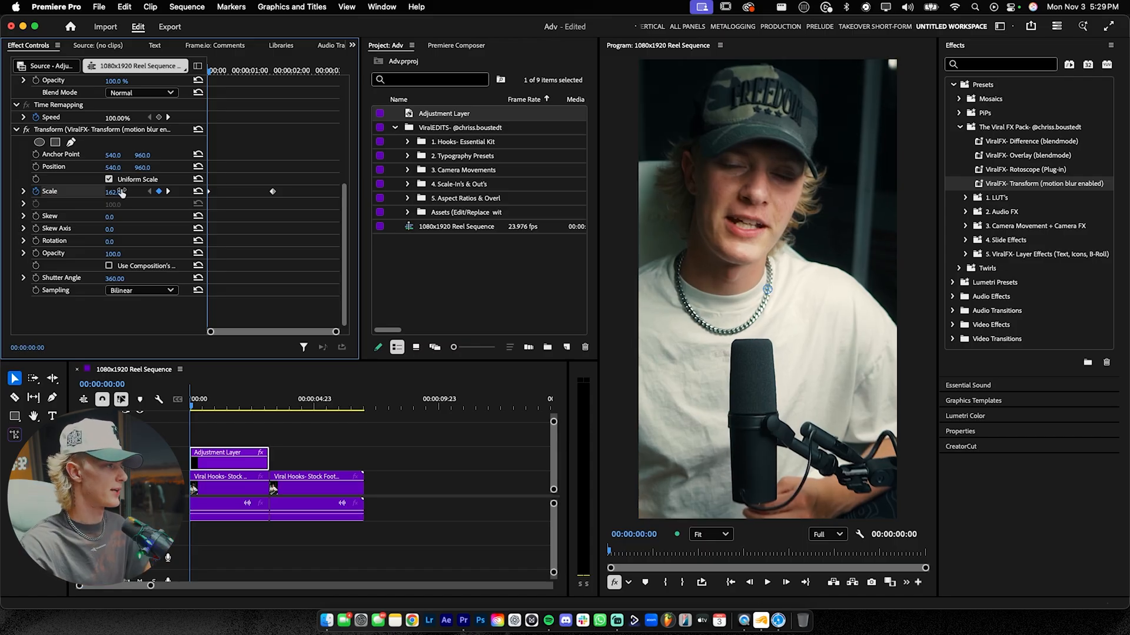
left_click_drag(113, 191, 132, 190)
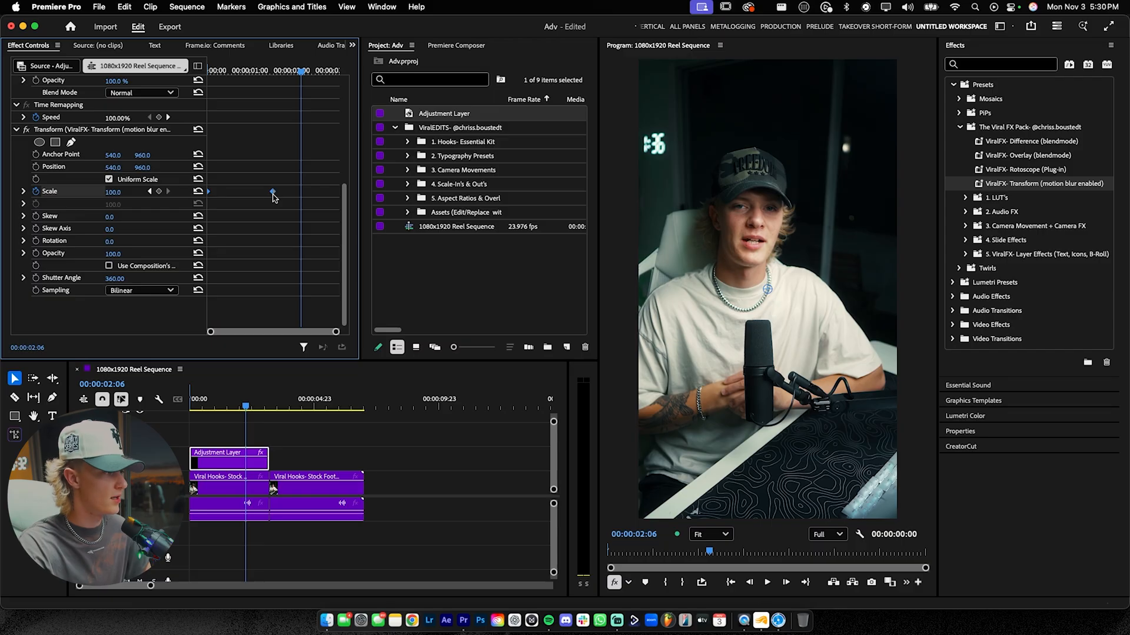
mouse_move(278, 193)
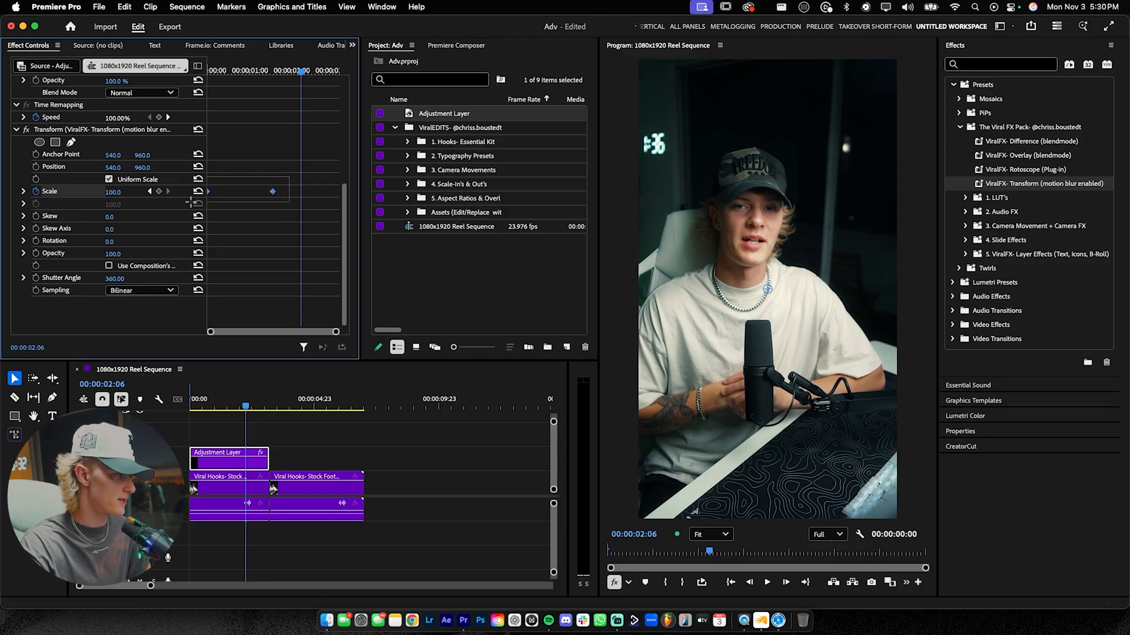
Step: Apply Ease In/Ease Out to the Scale keyframes and reshape the velocity graph
right_click(272, 190)
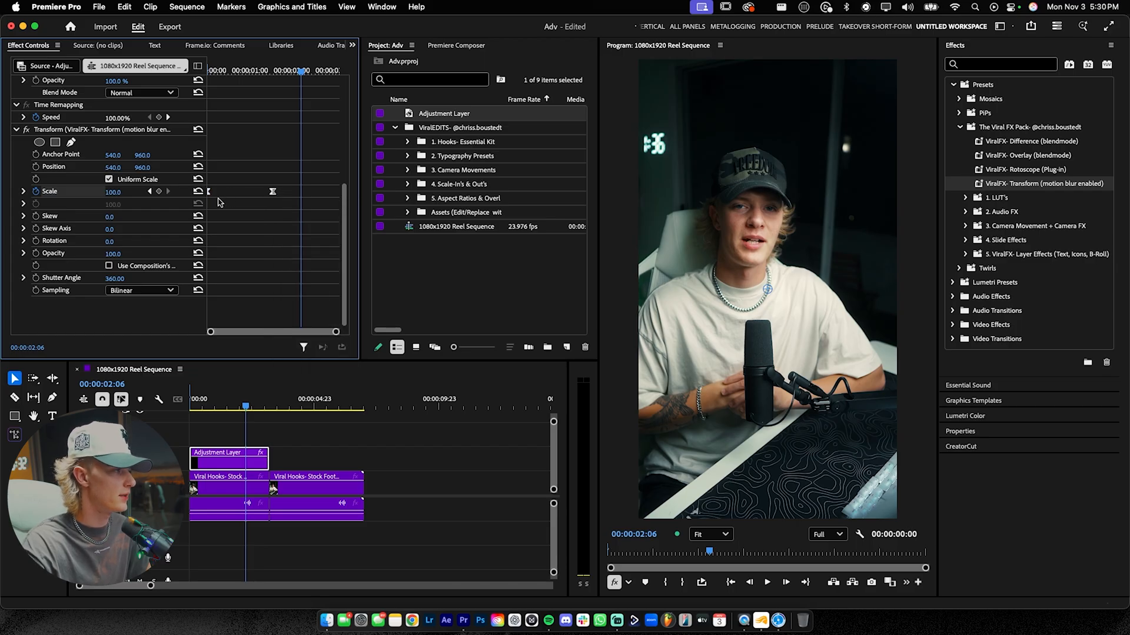
mouse_move(58, 196)
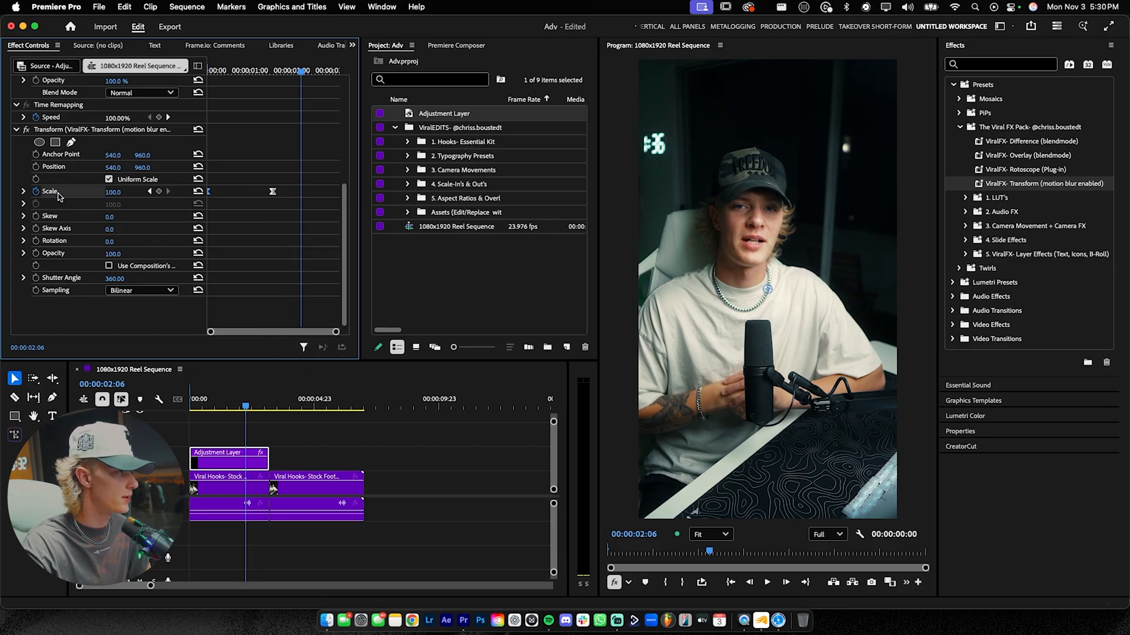
left_click(24, 191)
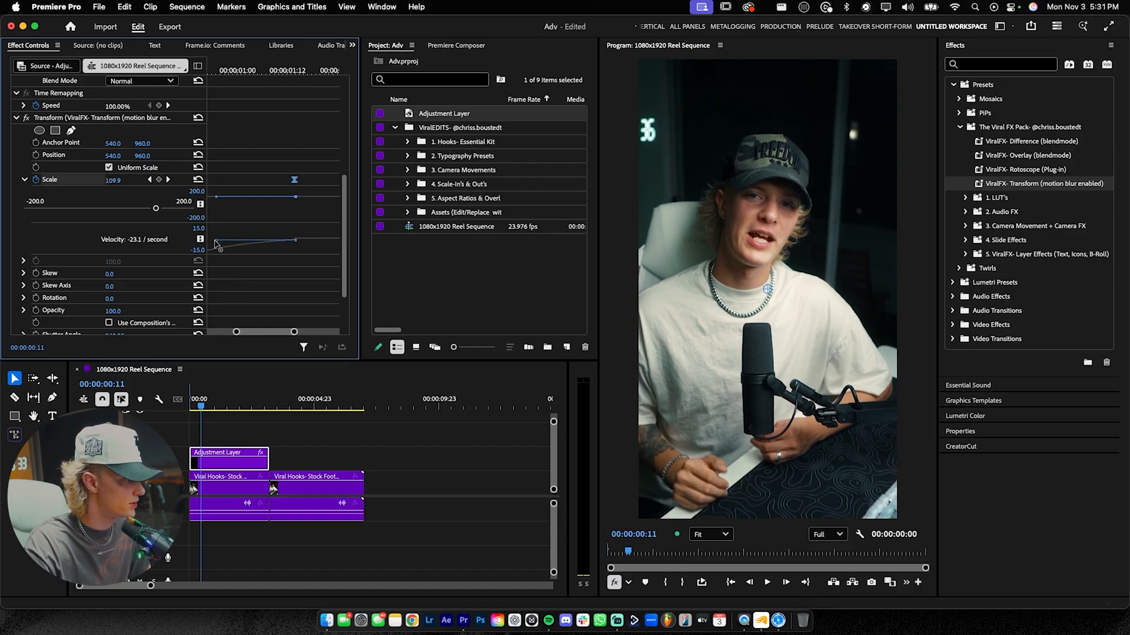
left_click(282, 71)
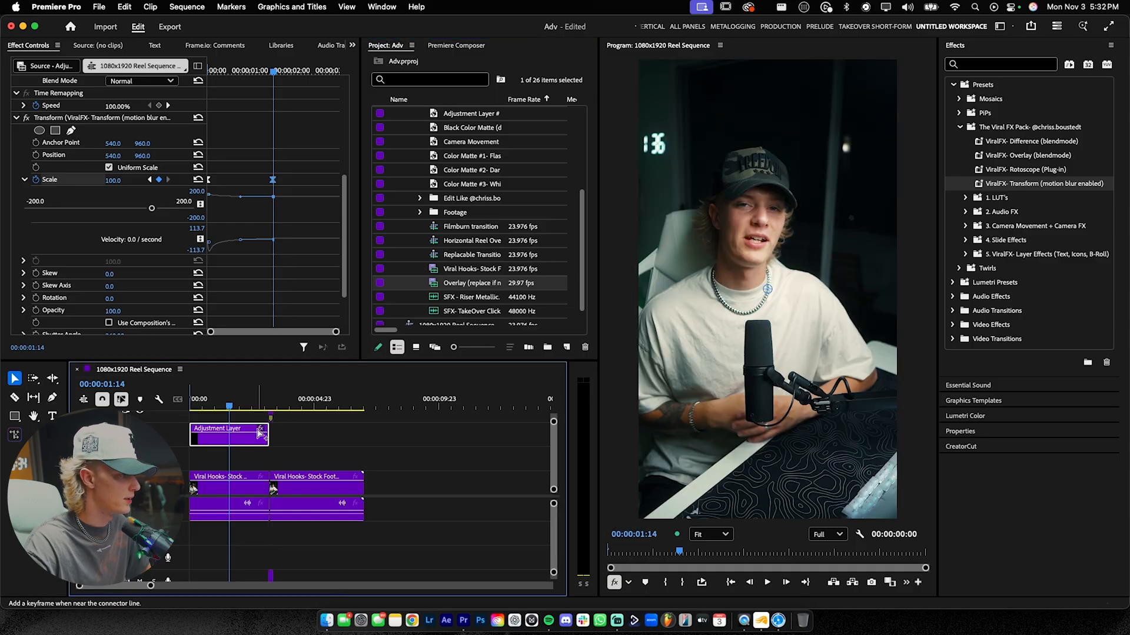
Step: Set the light-leak overlay's Opacity blend mode to Lighten after trying Screen
left_click(402, 416)
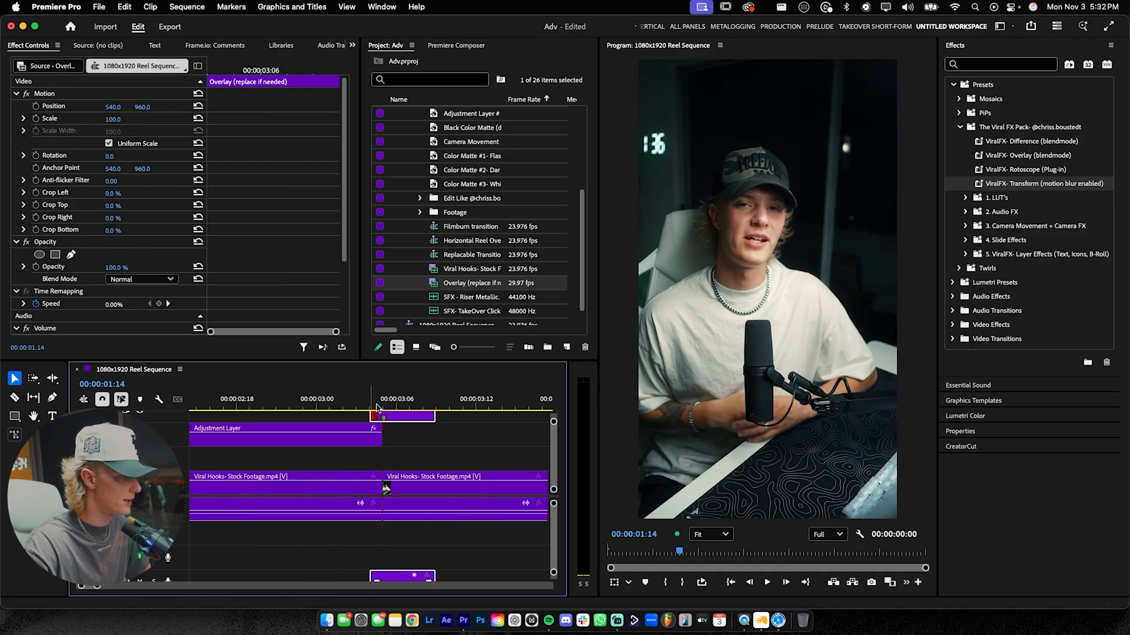
left_click(402, 414)
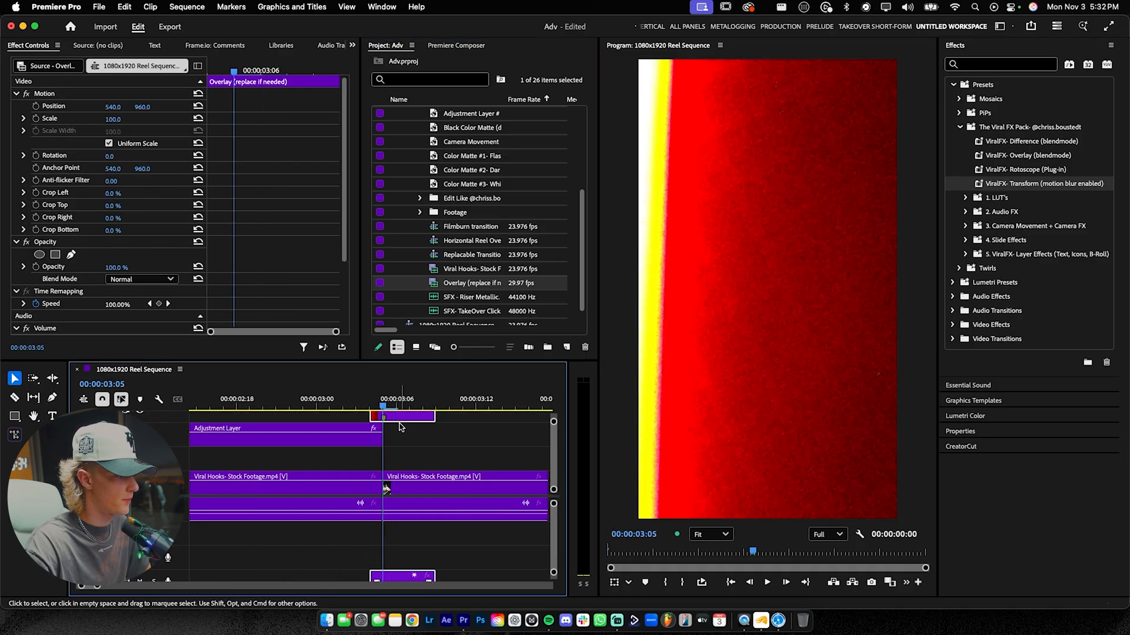
scroll("down", 3)
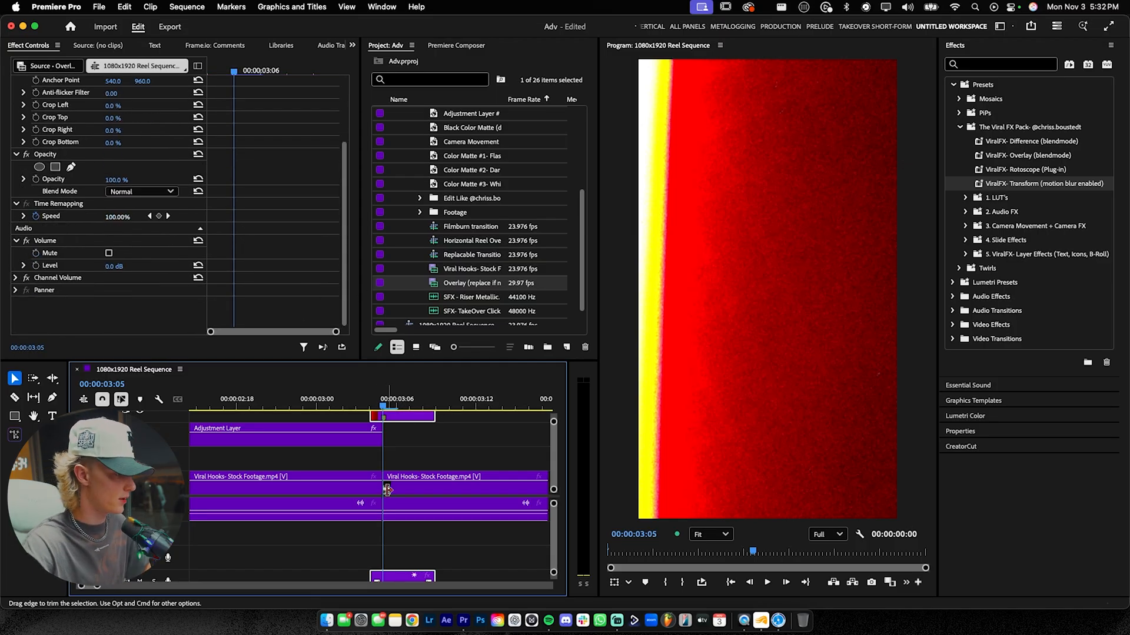
scroll("up", 3)
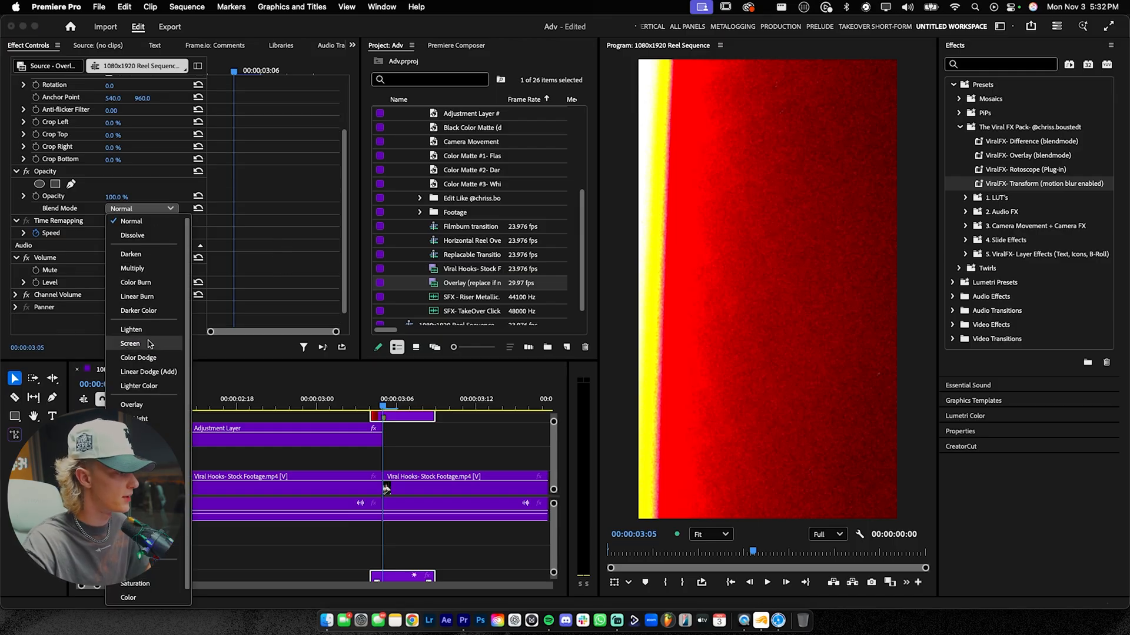
left_click(130, 329)
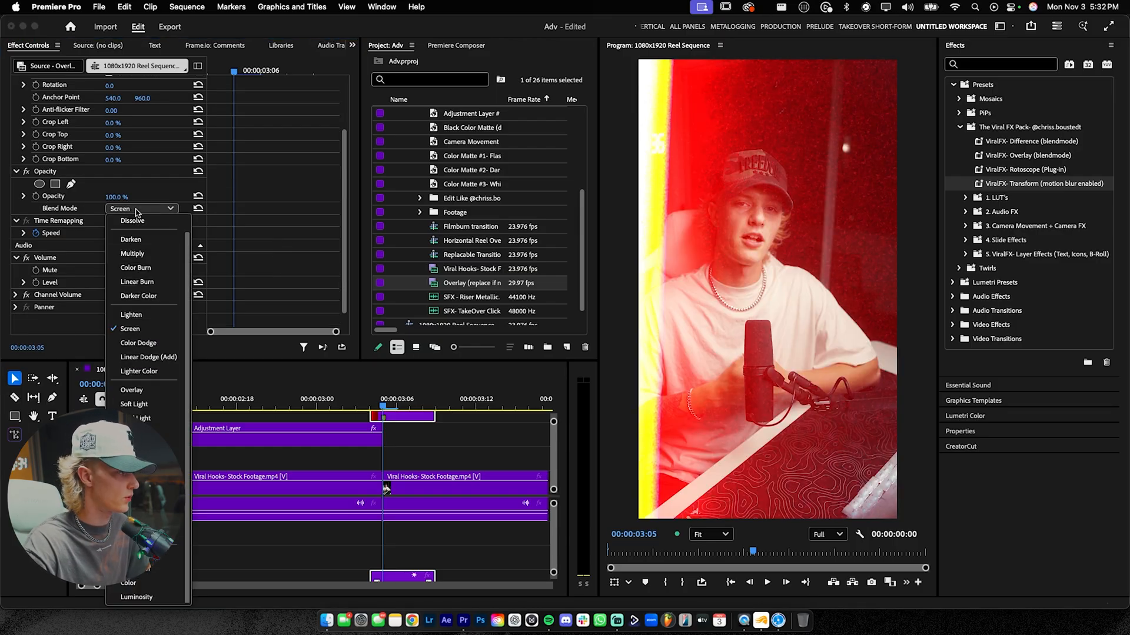
left_click(131, 314)
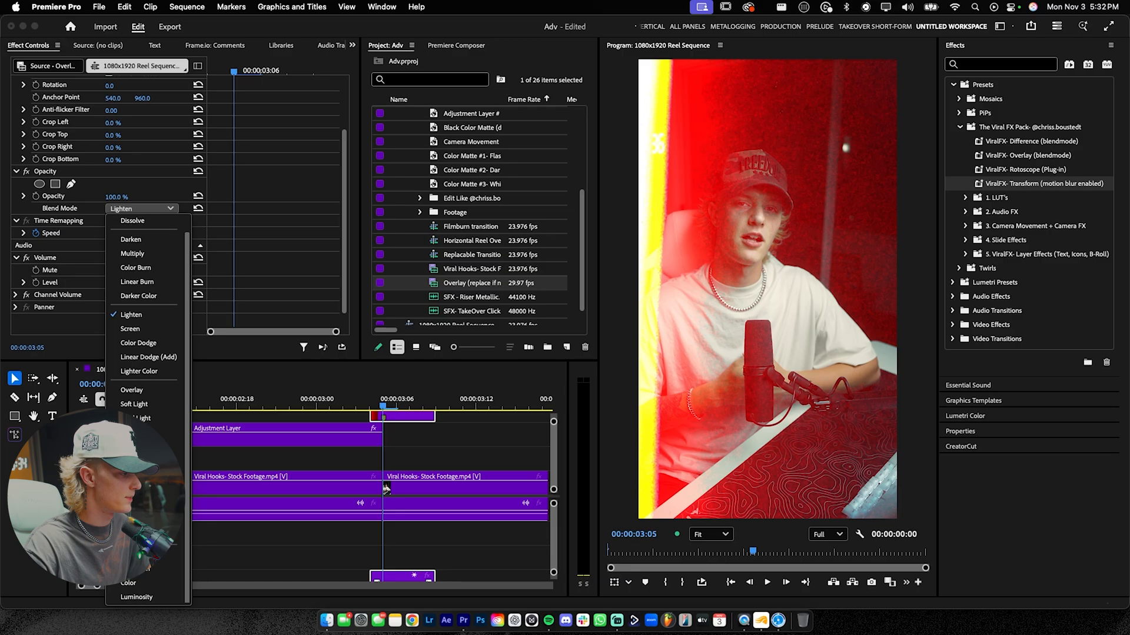
left_click(131, 328)
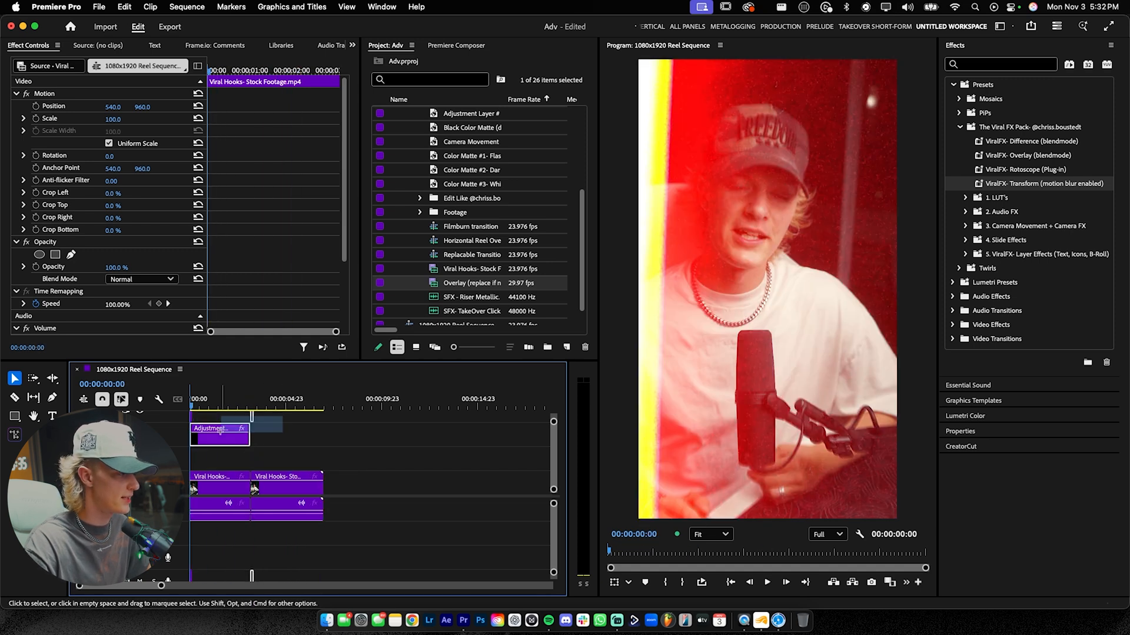
Step: Add a 'subscribe' caption over the speaker and check its blend mode options
left_click(253, 452)
type("subscribe")
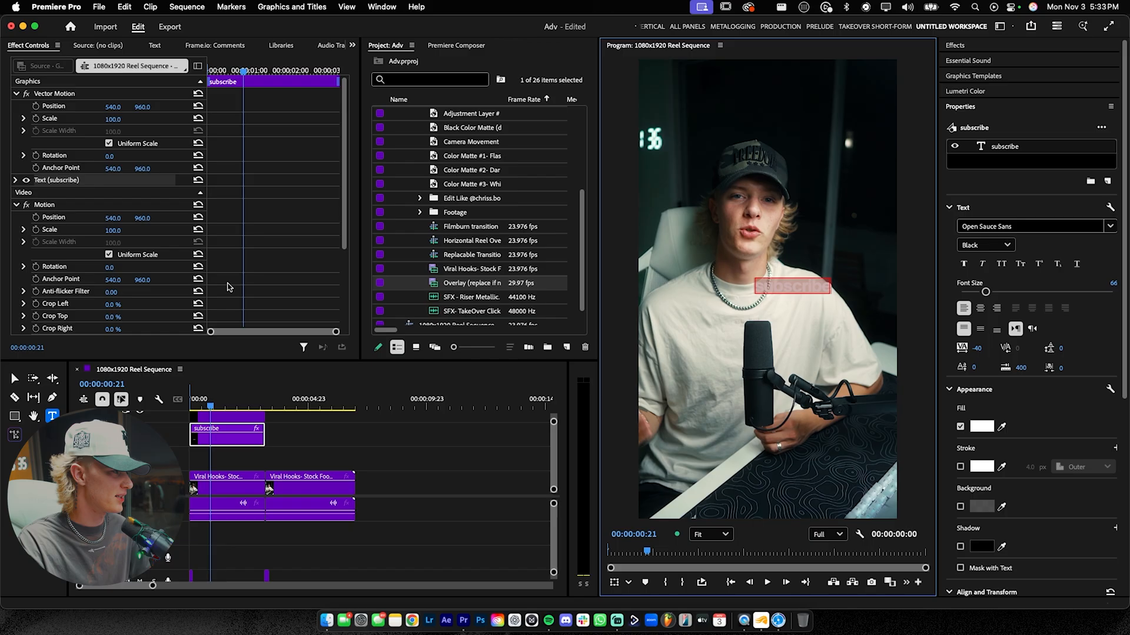
left_click(141, 277)
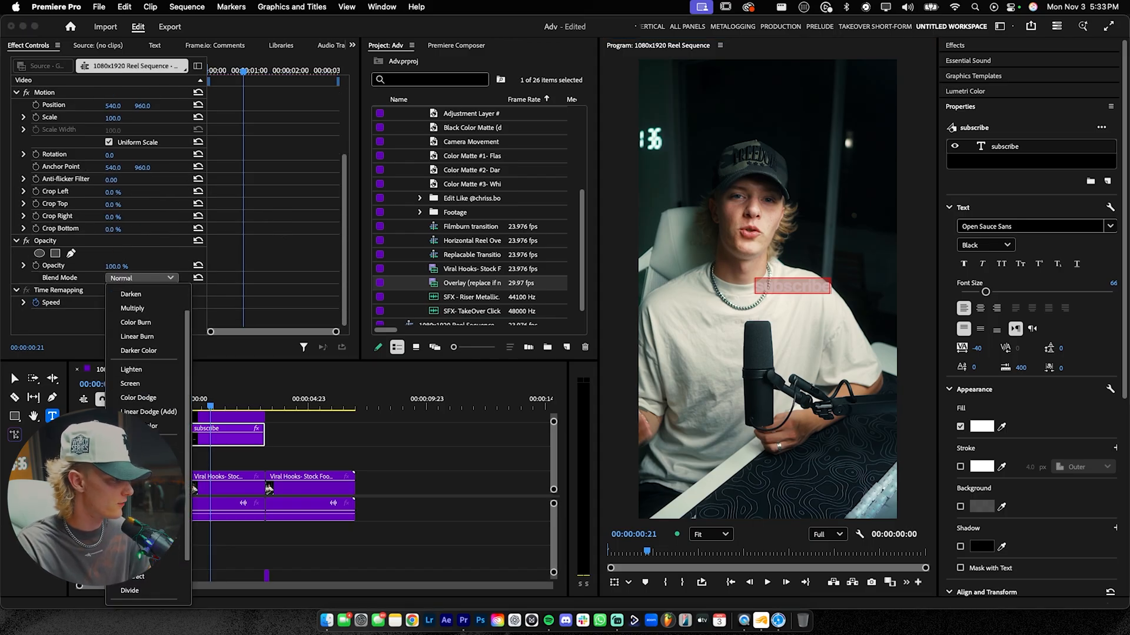
left_click(223, 441)
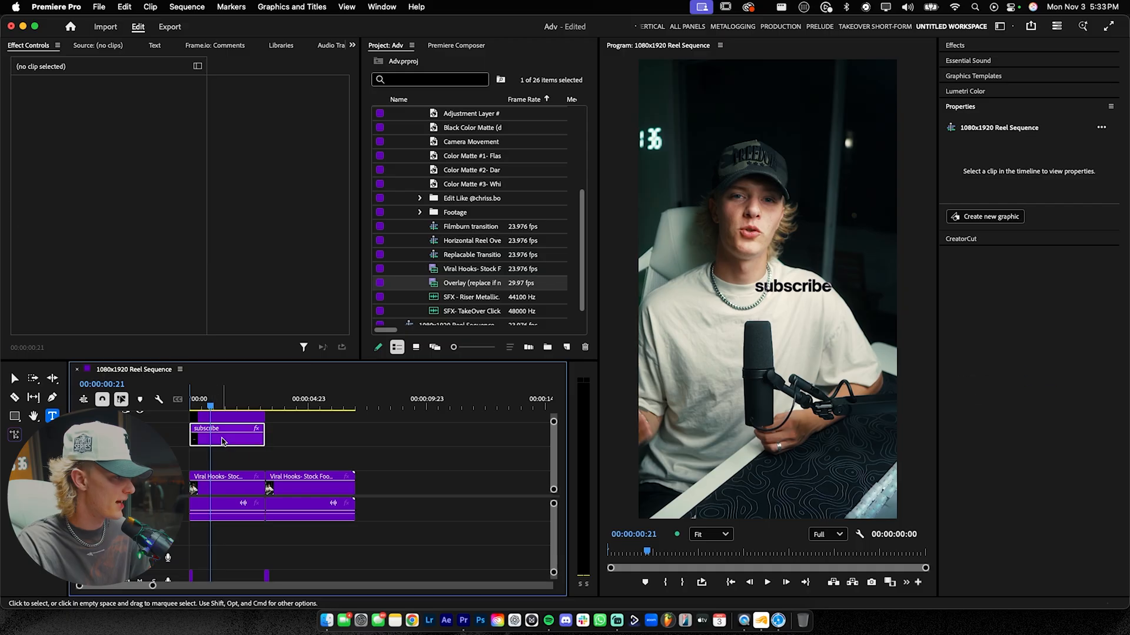
left_click(225, 427)
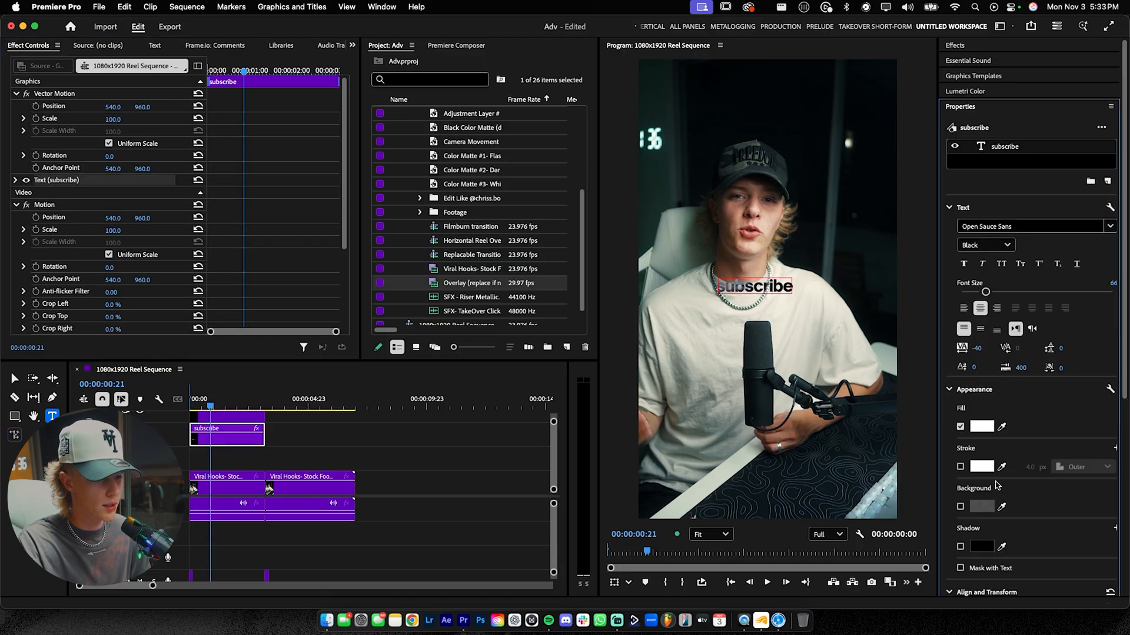
scroll("down", 3)
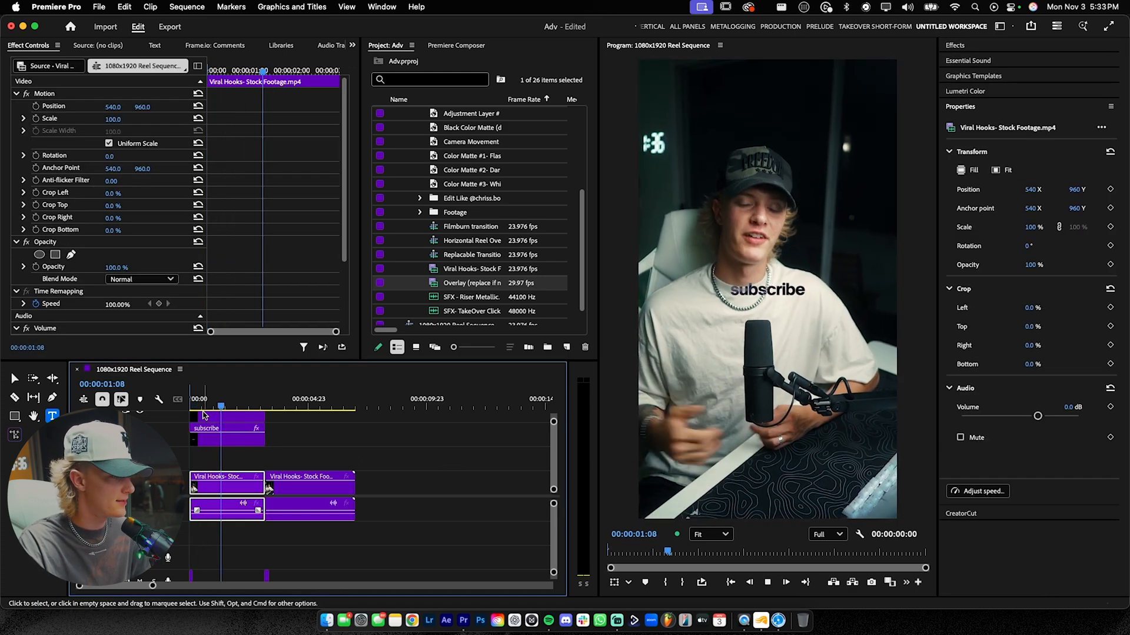
Step: With the subscribe clip selected, expand Presets > 4. Slide Effects in the Effects panel
left_click(227, 428)
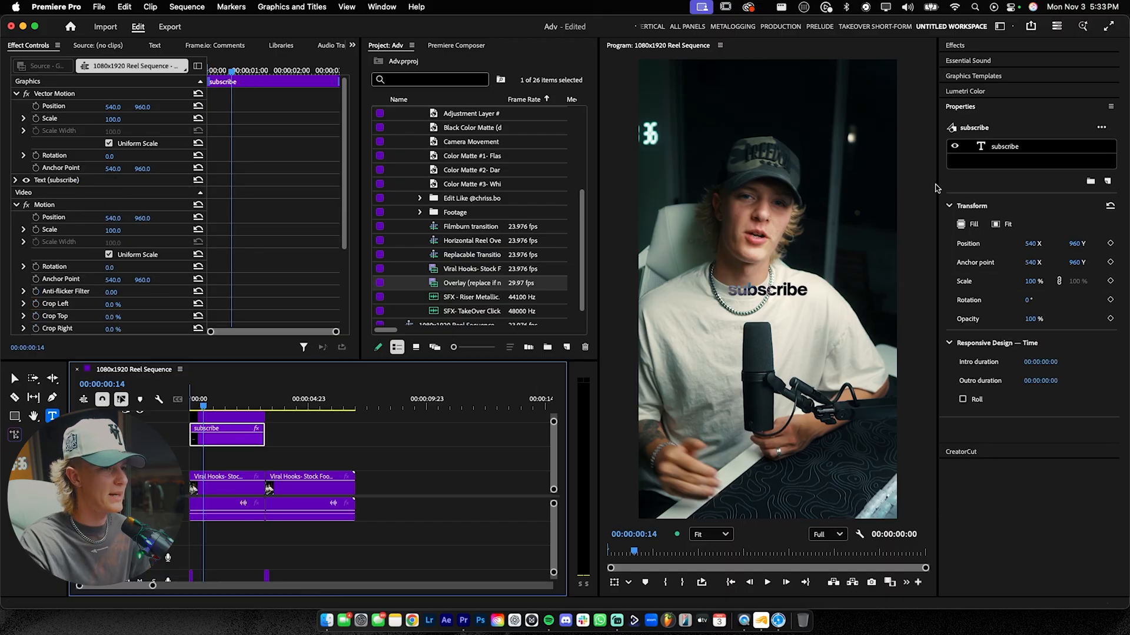
left_click(960, 106)
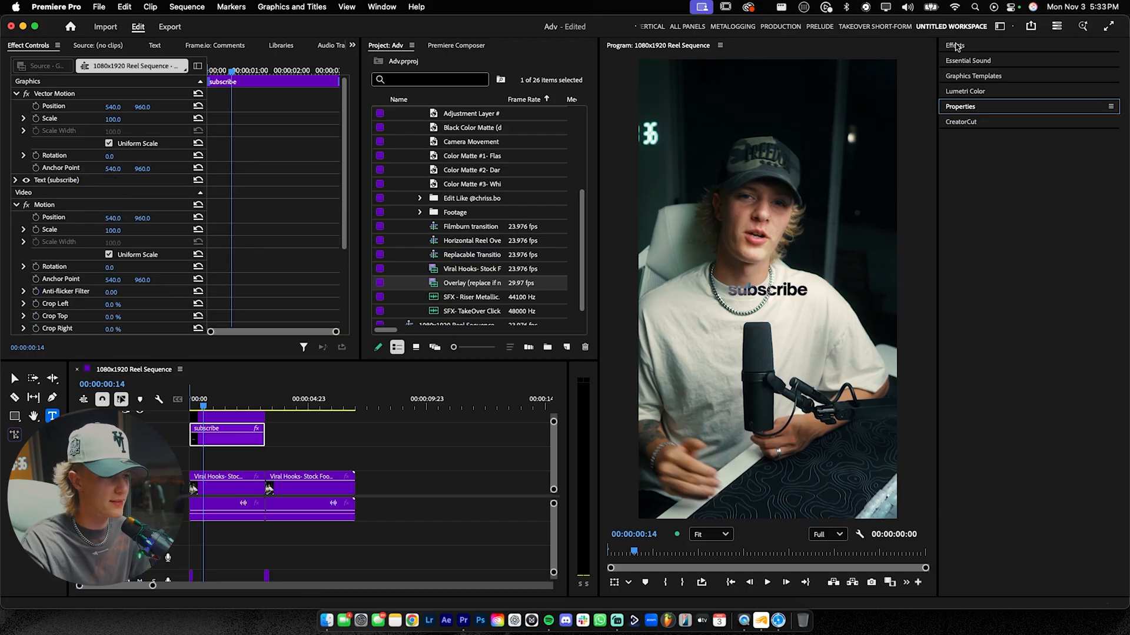
left_click(954, 46)
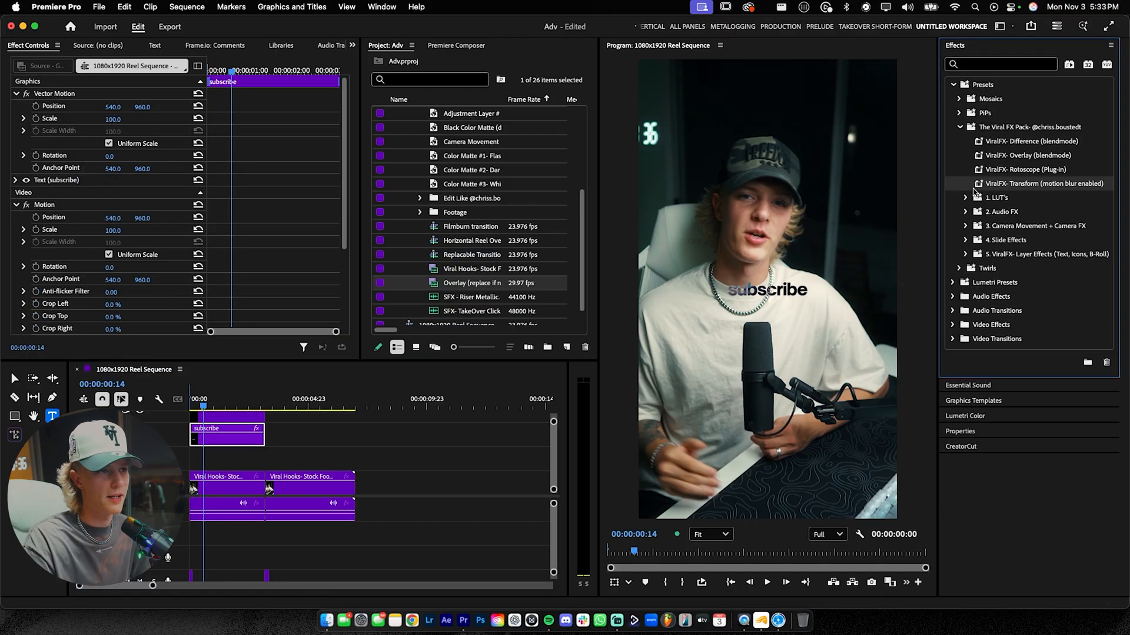
left_click(965, 240)
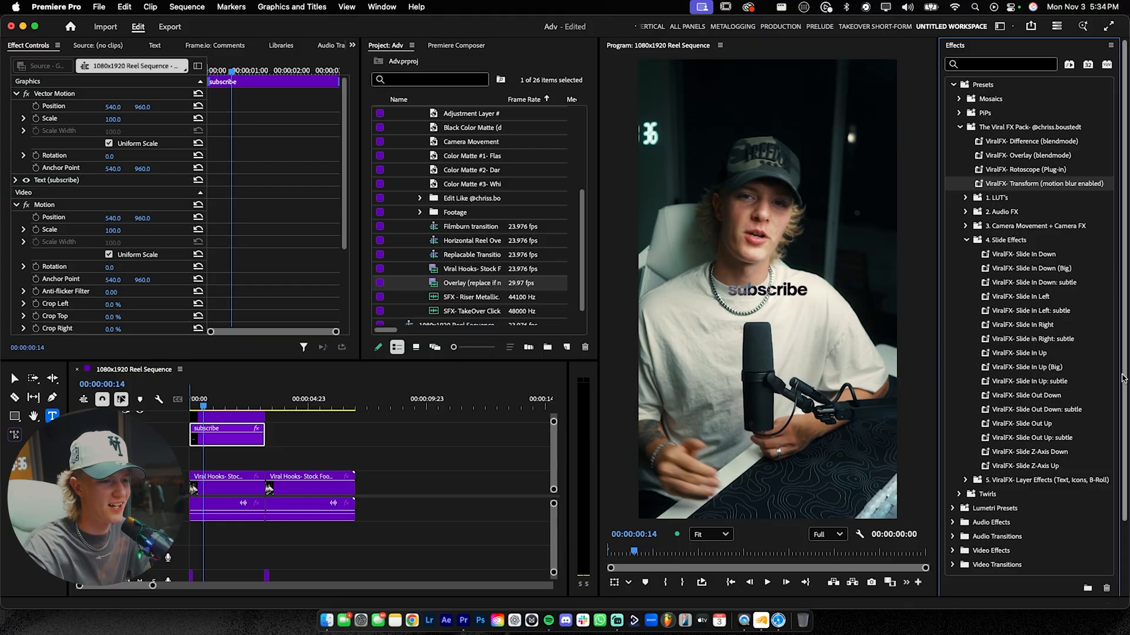
mouse_move(1030, 381)
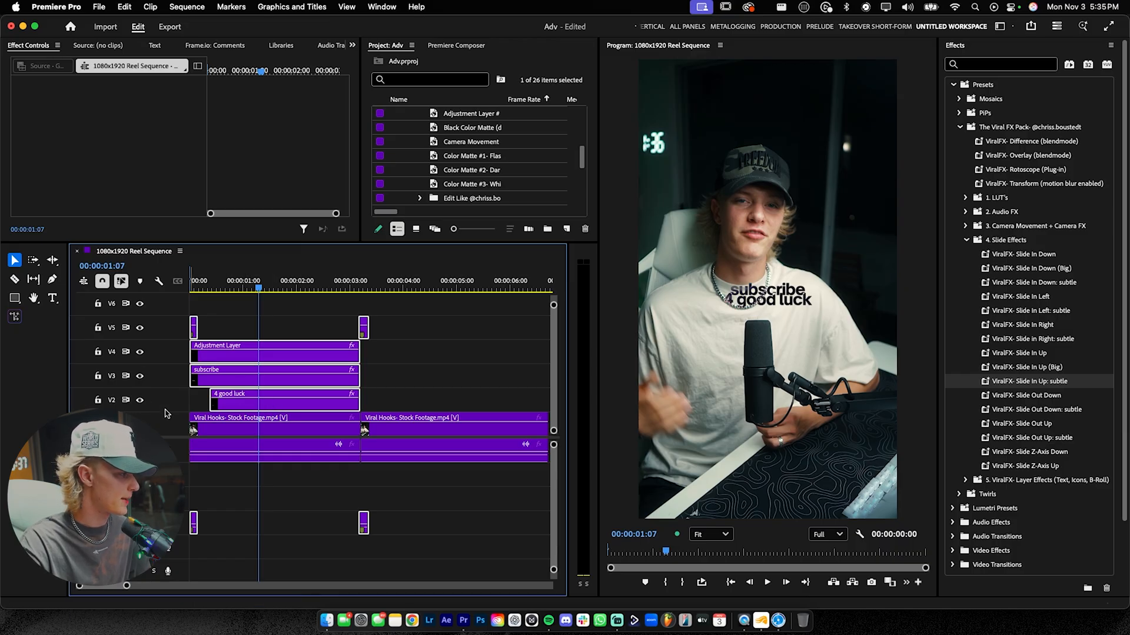
mouse_move(248, 403)
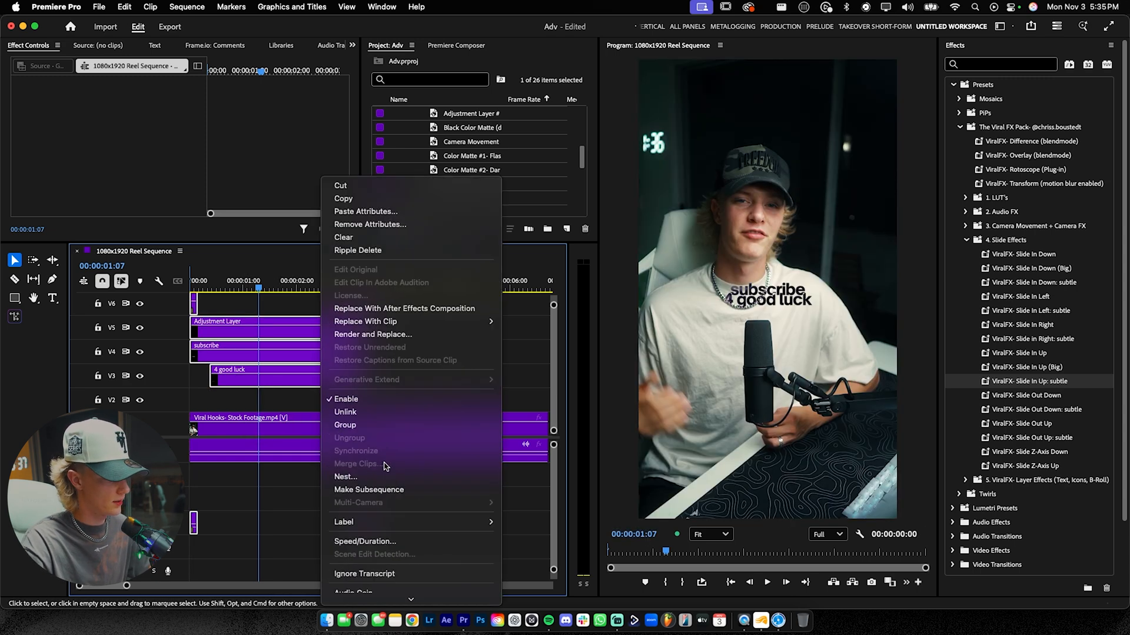
Step: Nest the selected captions, overlay and adjustment layer as 'Fye Hook' and select the nested clip
left_click(346, 478)
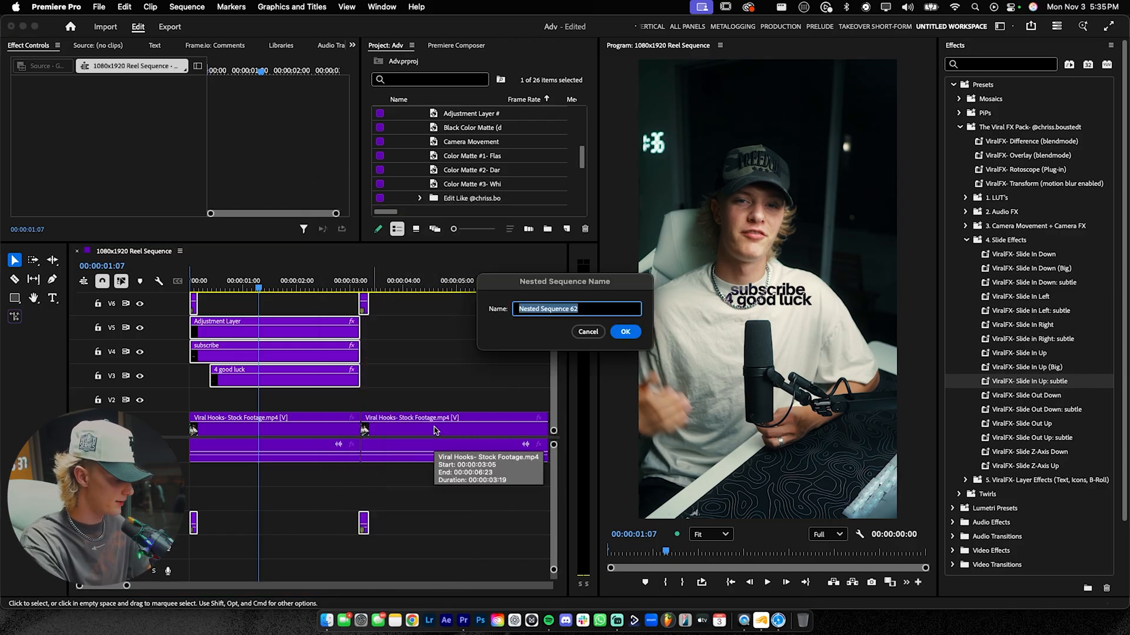
type("Fye Hook")
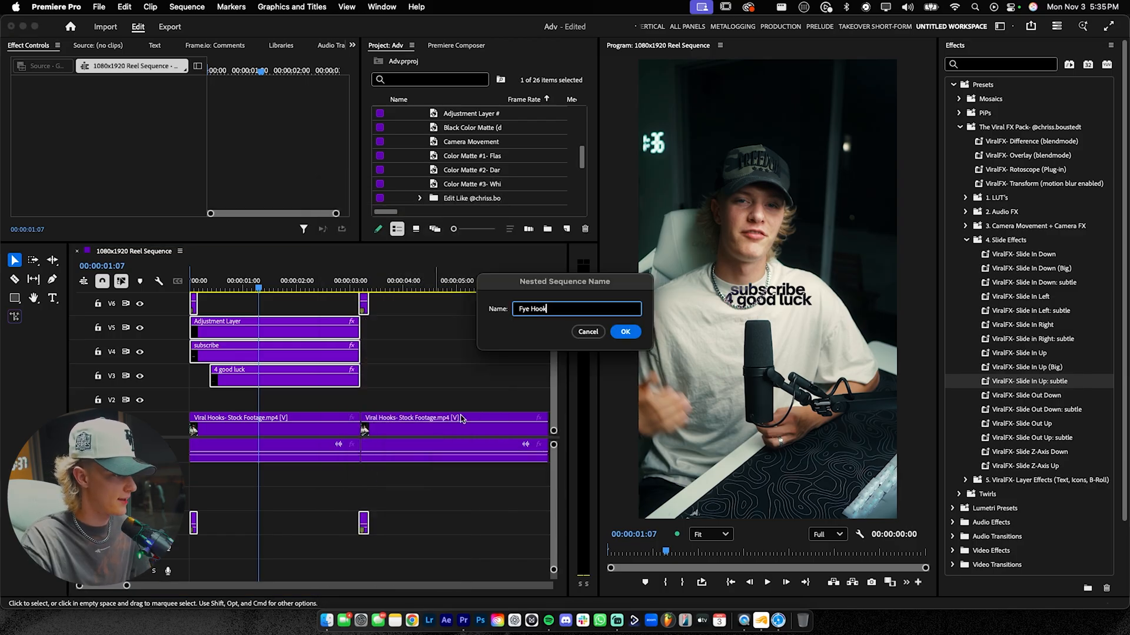
left_click(625, 331)
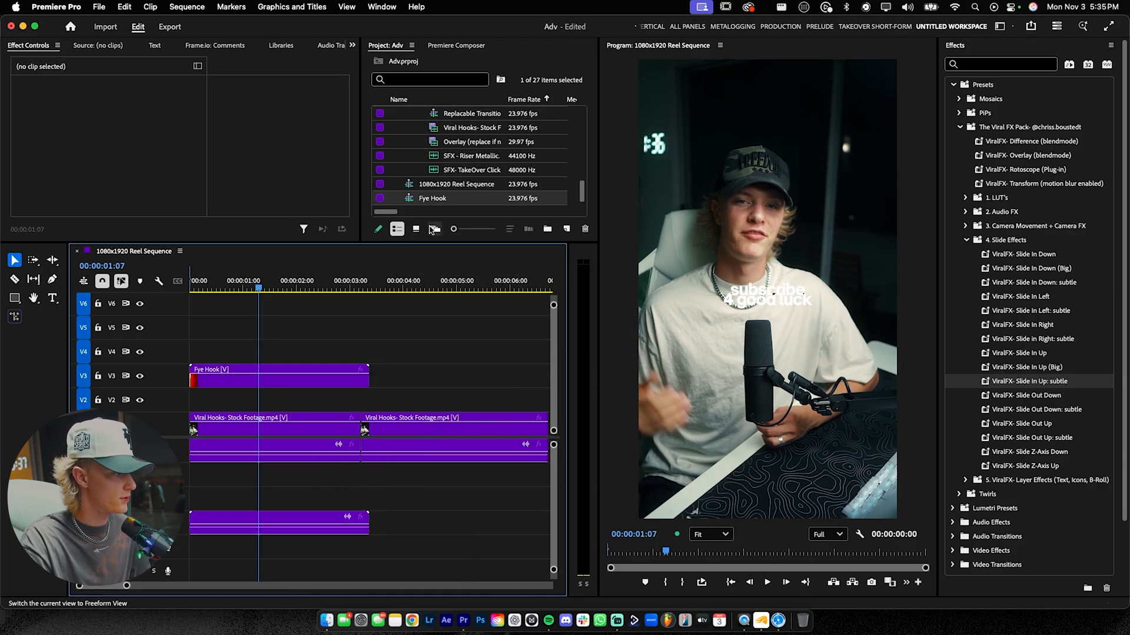
left_click(279, 378)
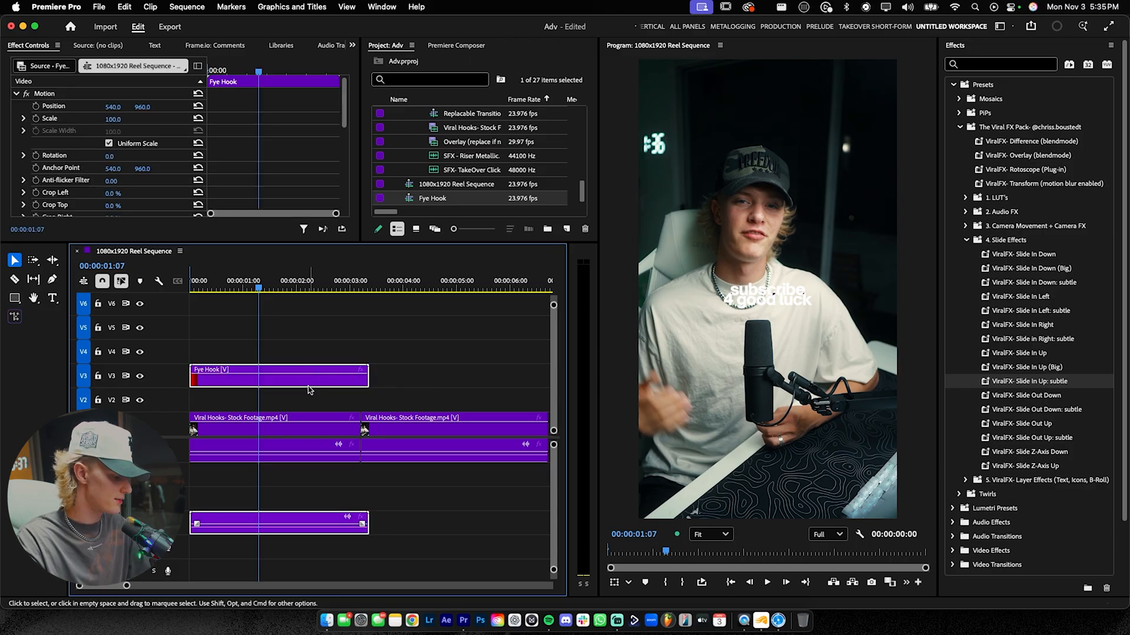
mouse_move(311, 394)
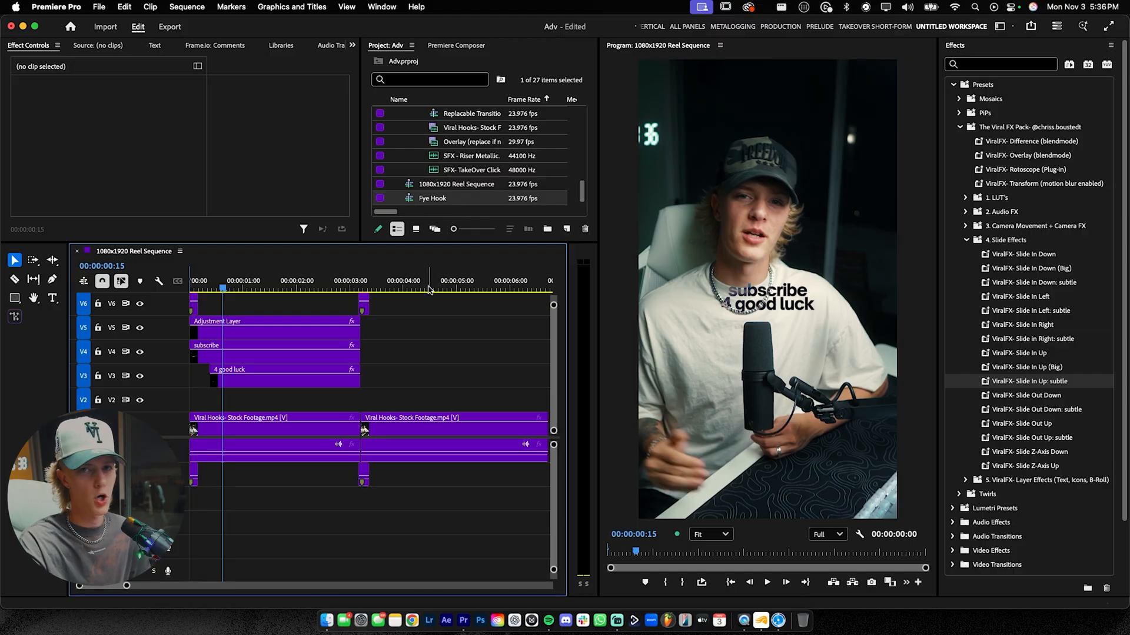
mouse_move(414, 207)
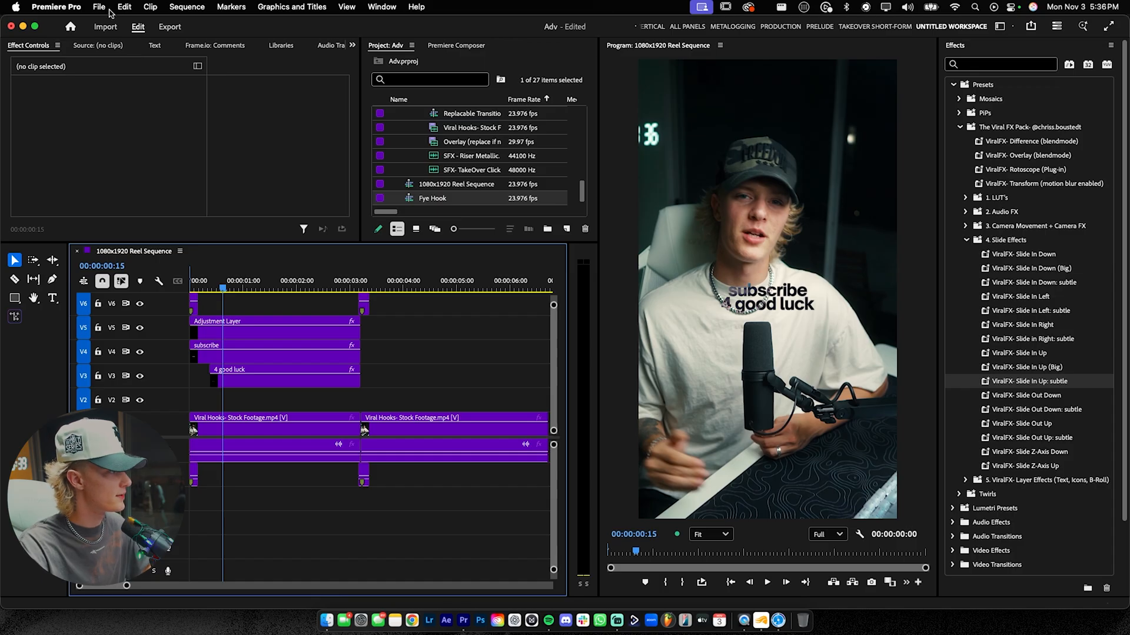
Step: Create a new project named 'Advanced PRESETS PACK ur name' with no template
left_click(98, 7)
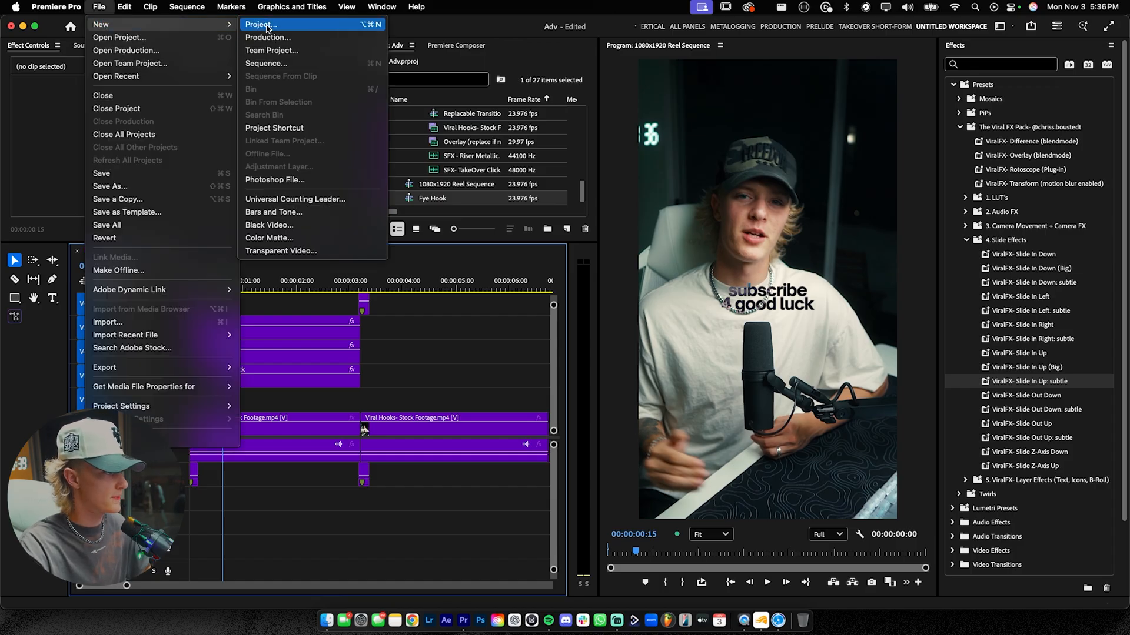
left_click(261, 24)
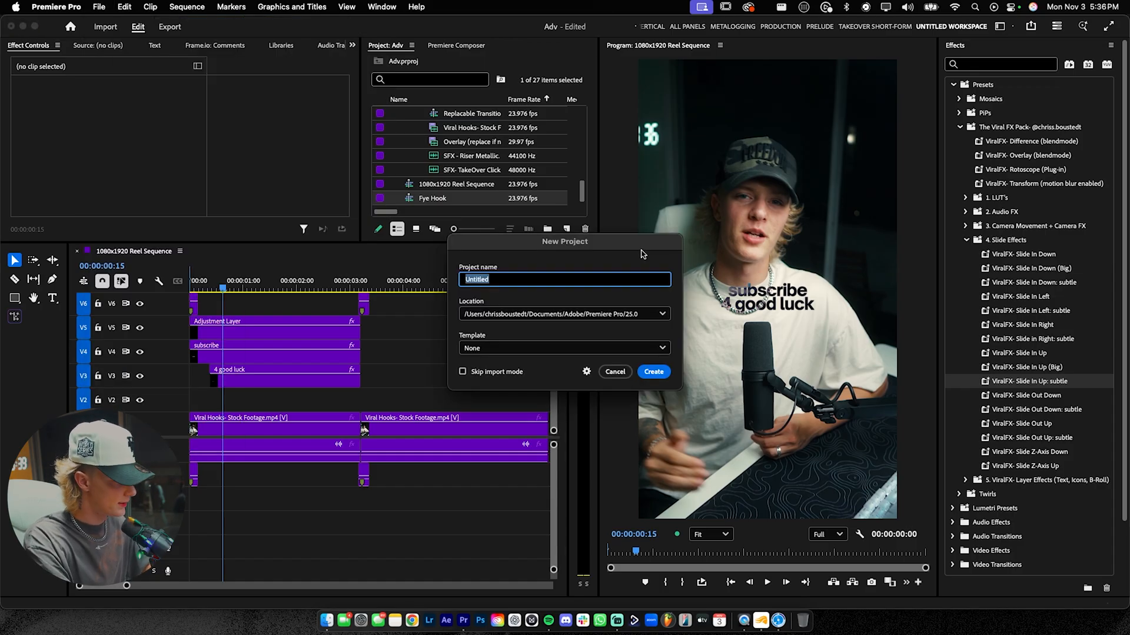
type("Advanced PRESETS PACK")
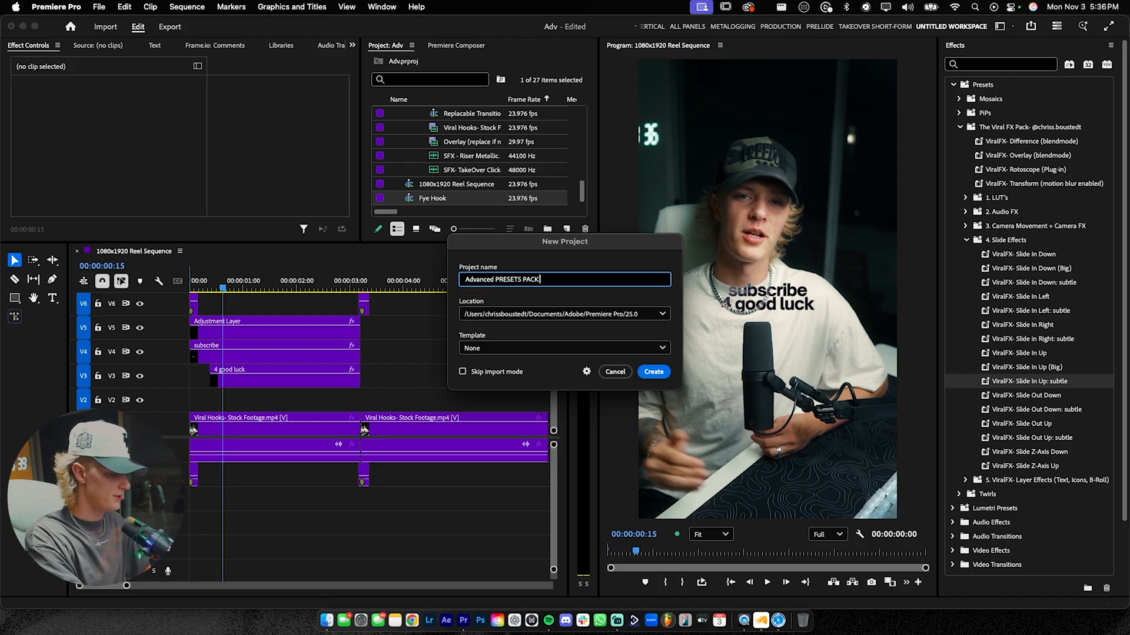
type("ur name")
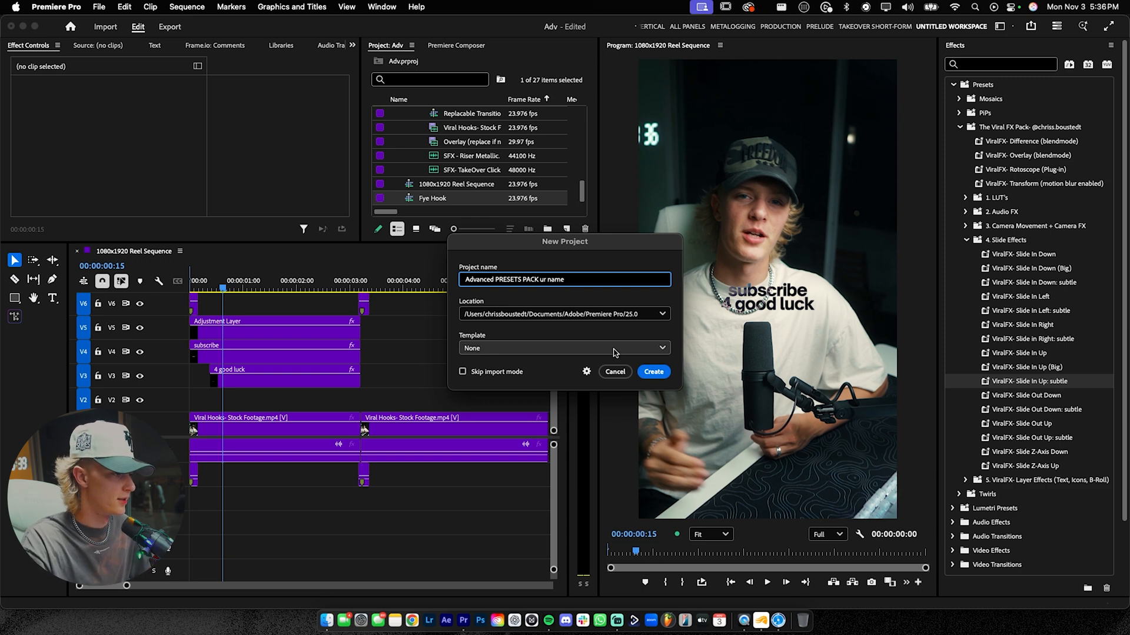
mouse_move(652, 372)
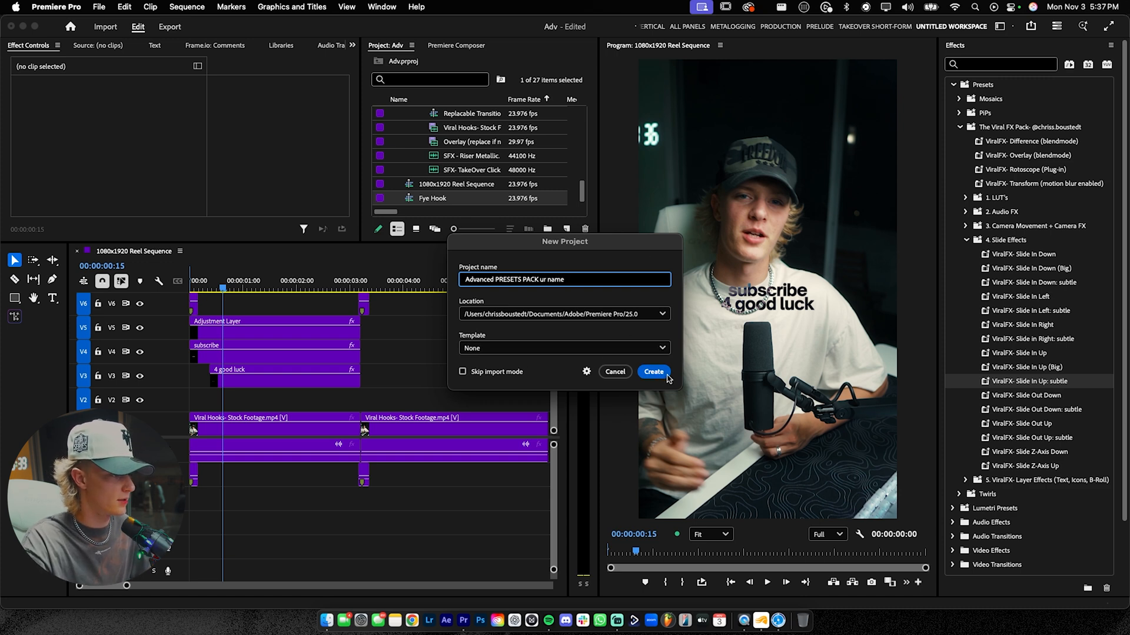
left_click(653, 371)
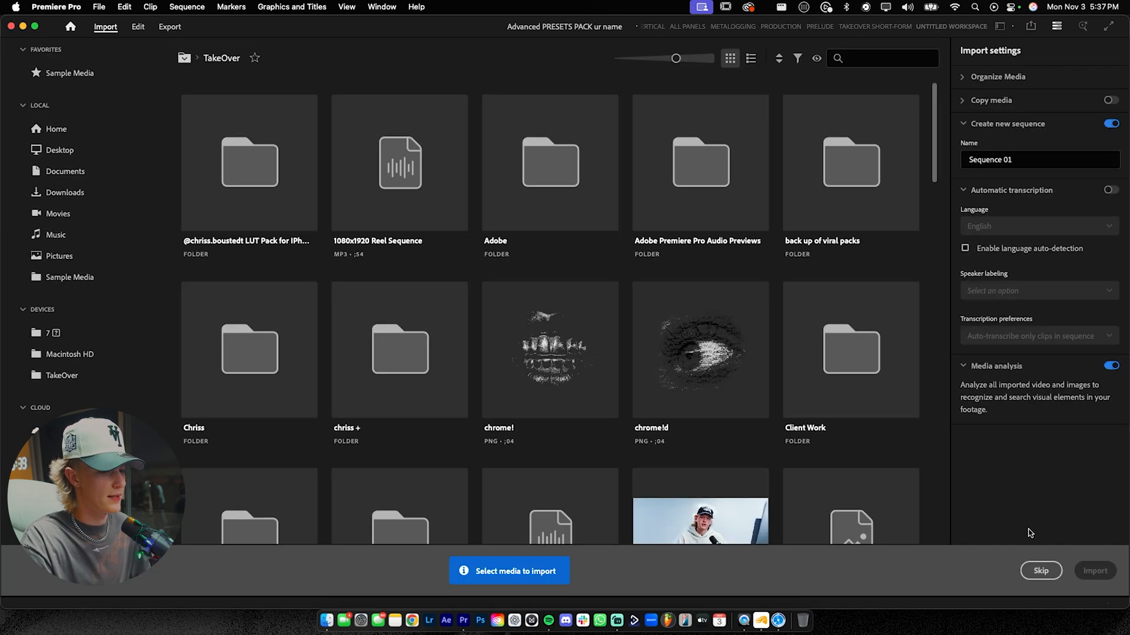
Step: Skip media import and paste the copied hook items into the empty project
left_click(138, 26)
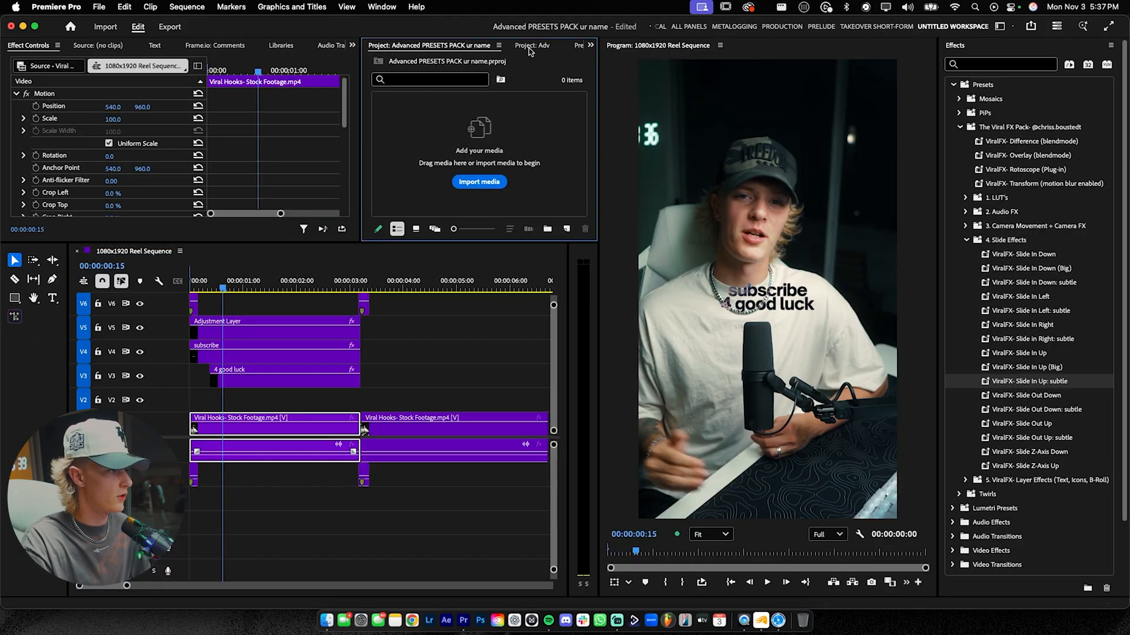
right_click(433, 199)
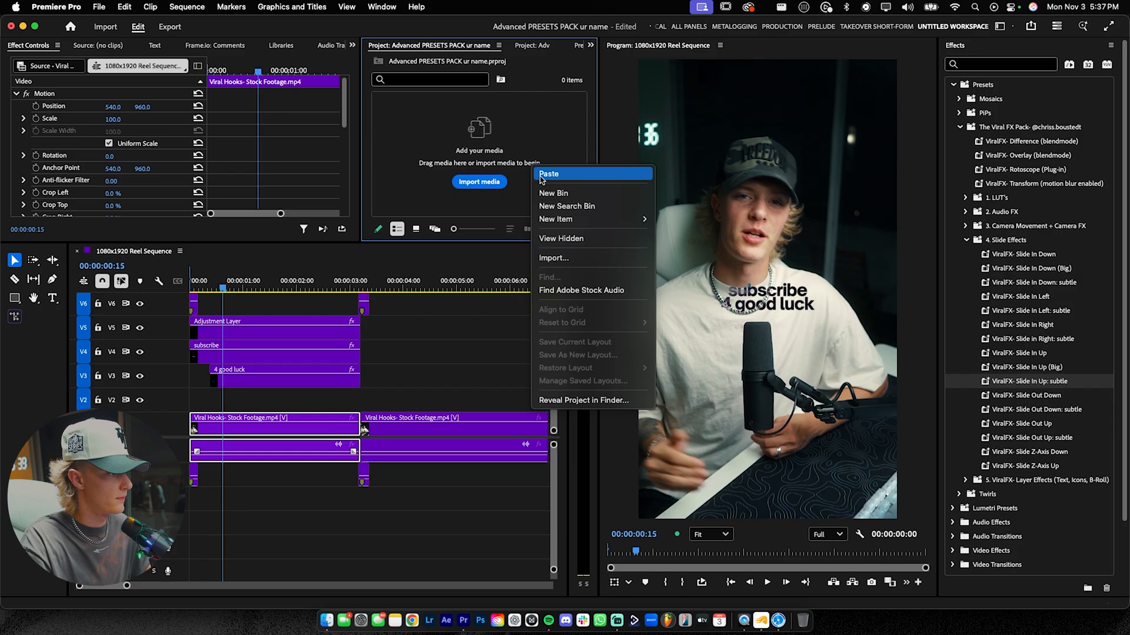
left_click(549, 173)
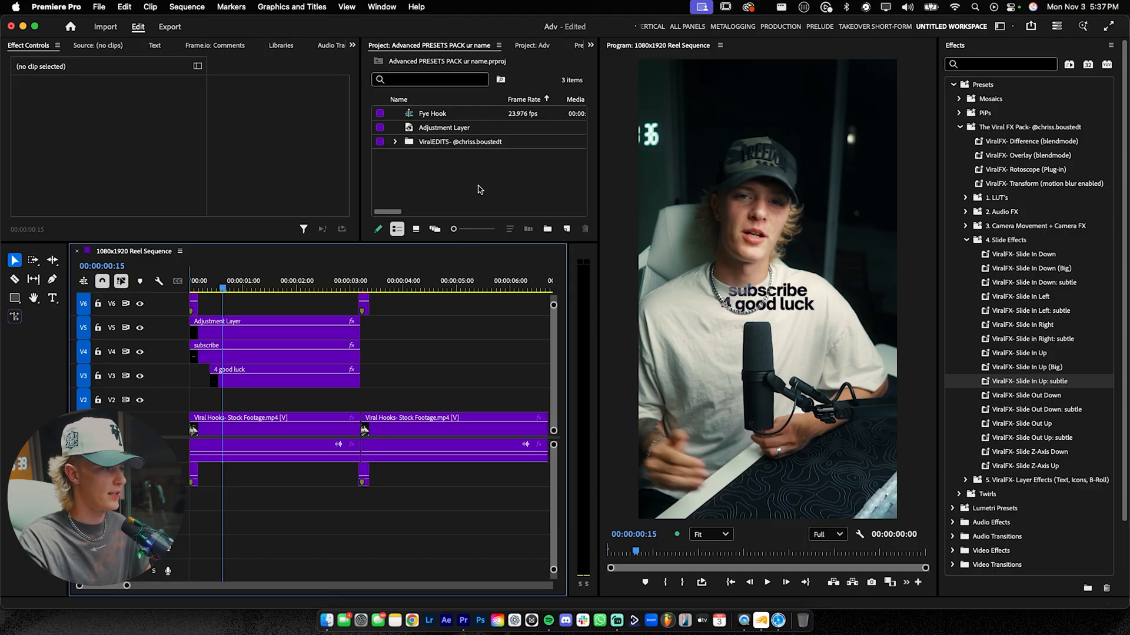
mouse_move(433, 228)
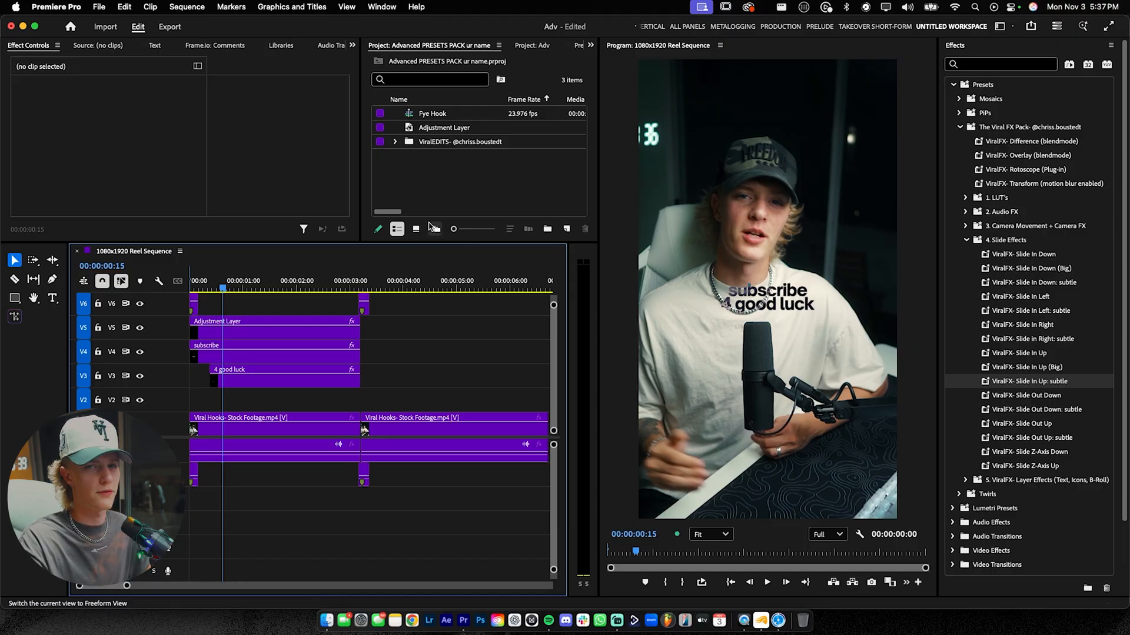
Step: Create a 'media bin' and arrange the Hooks bin so Fye Hook shows inside it
left_click(547, 229)
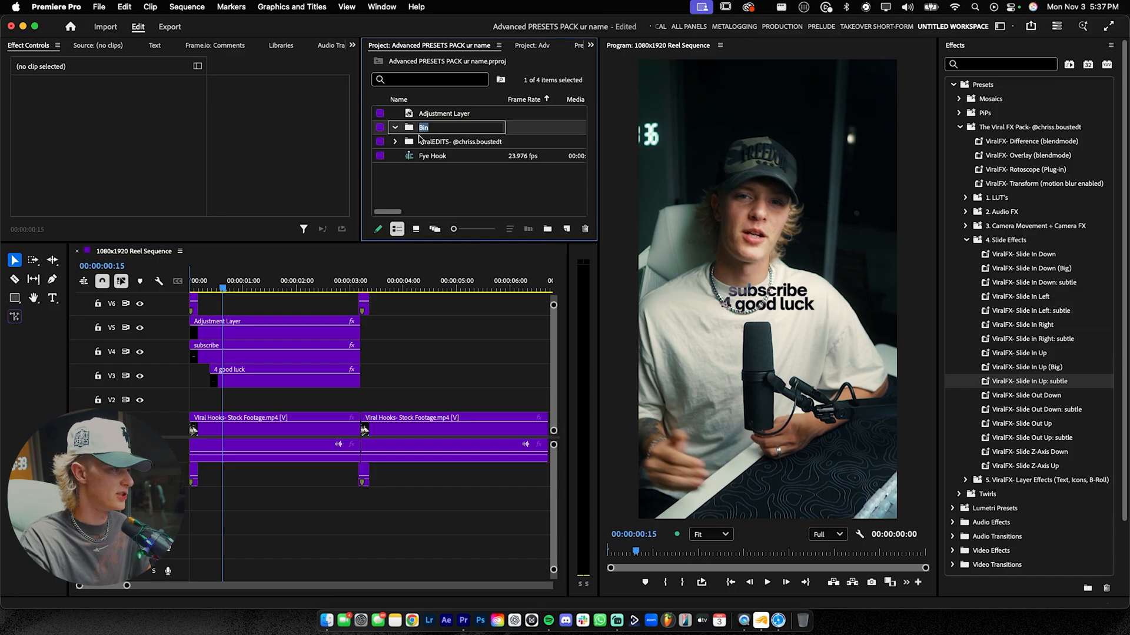
type("media b")
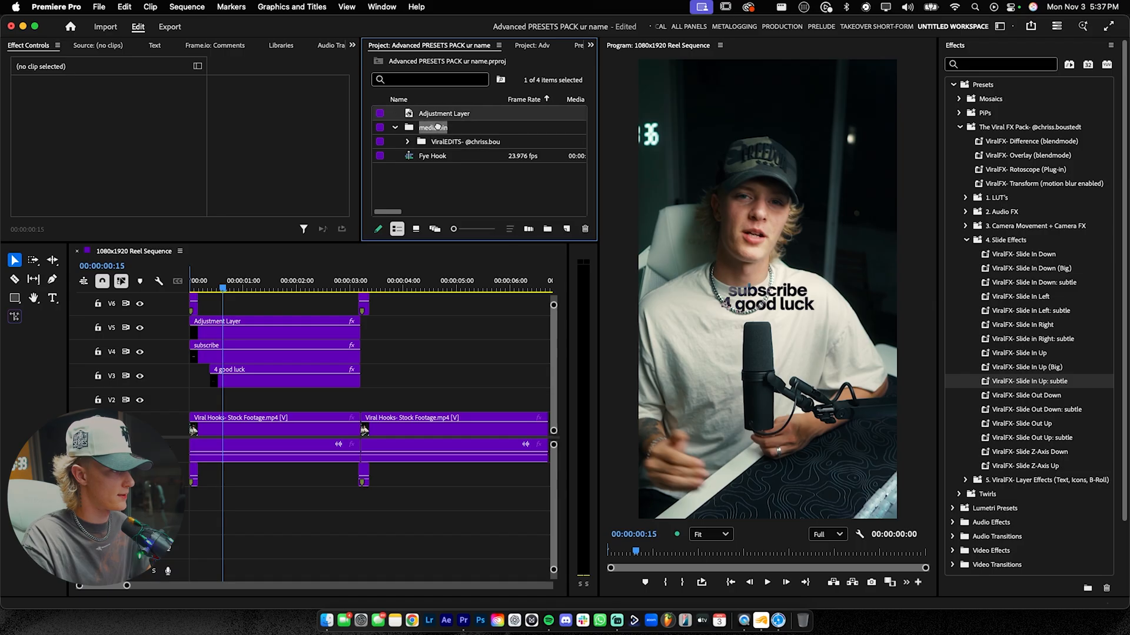
left_click(547, 229)
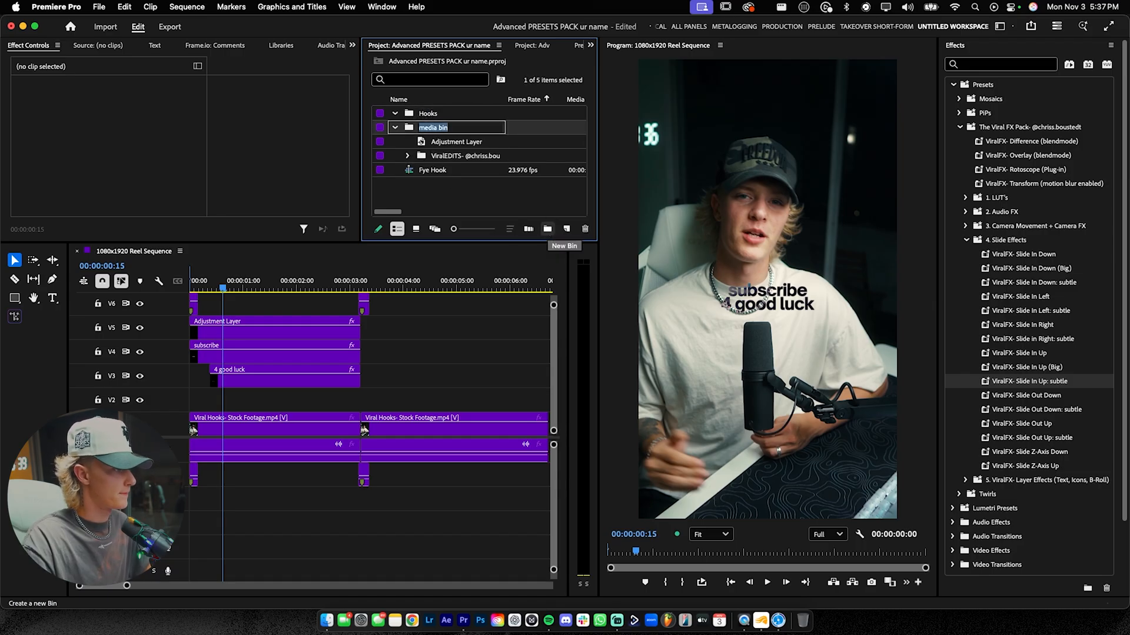
left_click(394, 142)
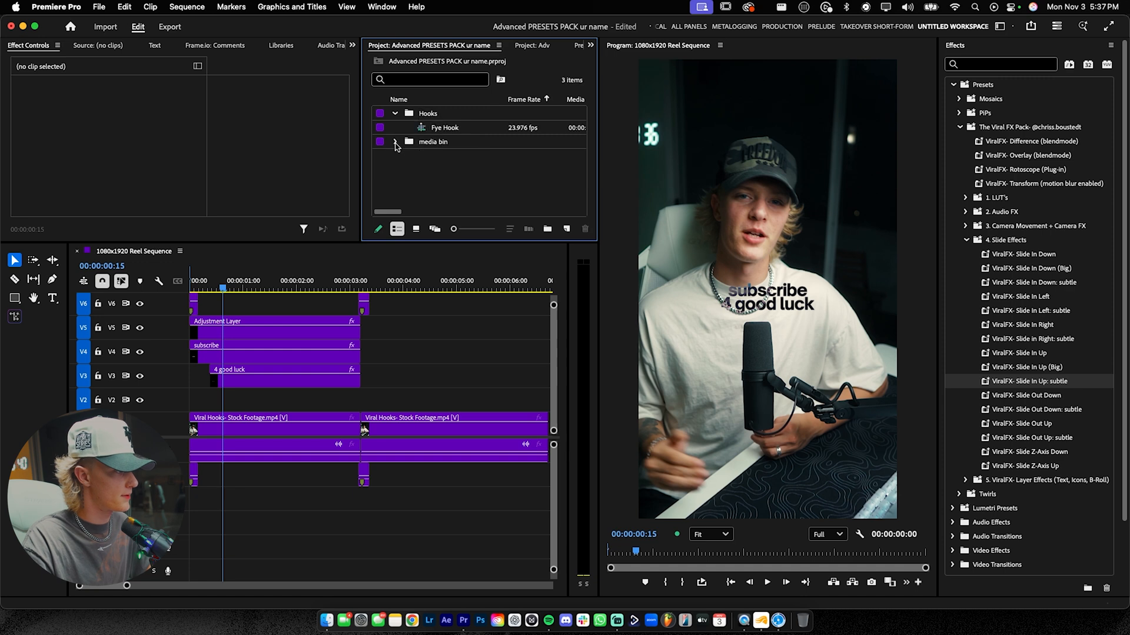
left_click(395, 113)
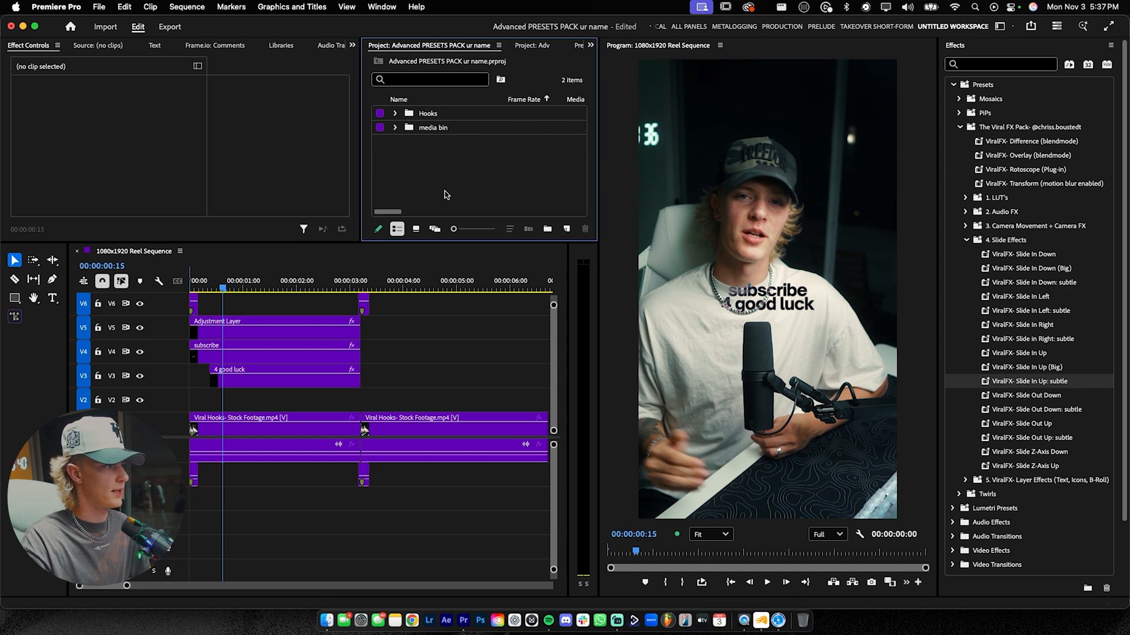
left_click(395, 113)
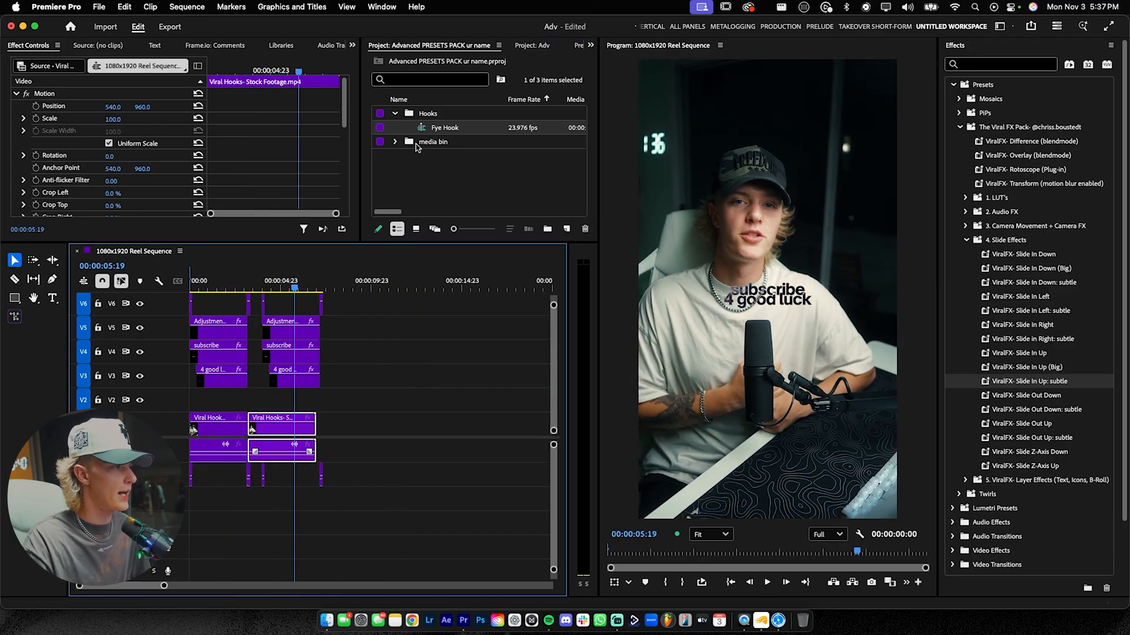
mouse_move(433, 141)
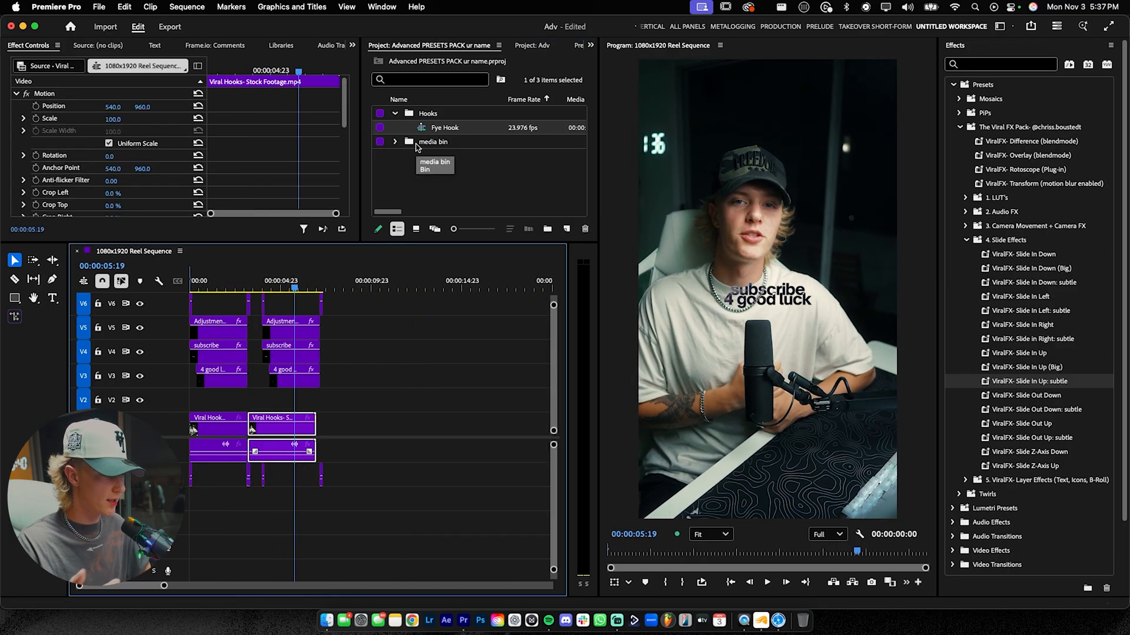
Step: Save the project as template 'Pro Edit Pack #1', then close projects answering the save prompt
left_click(394, 113)
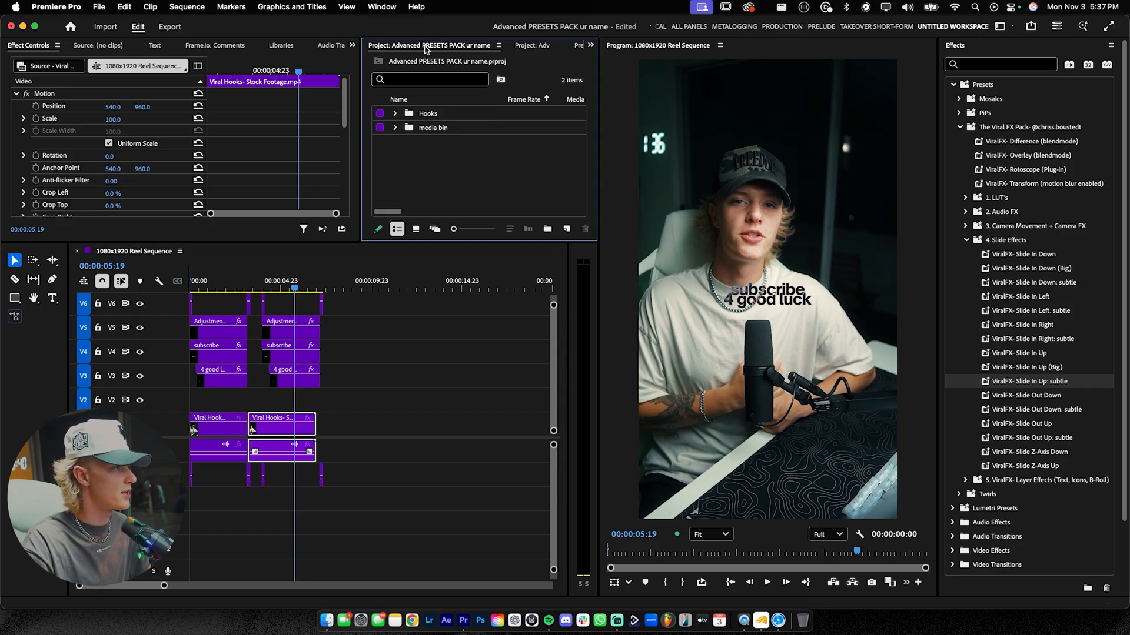
left_click(100, 7)
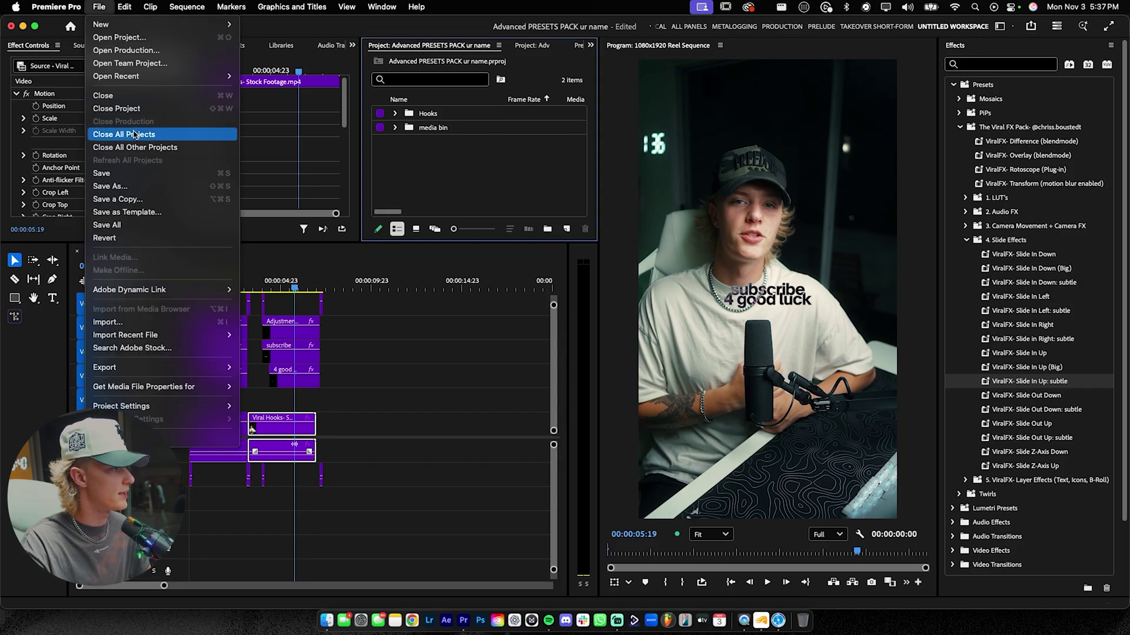
left_click(128, 212)
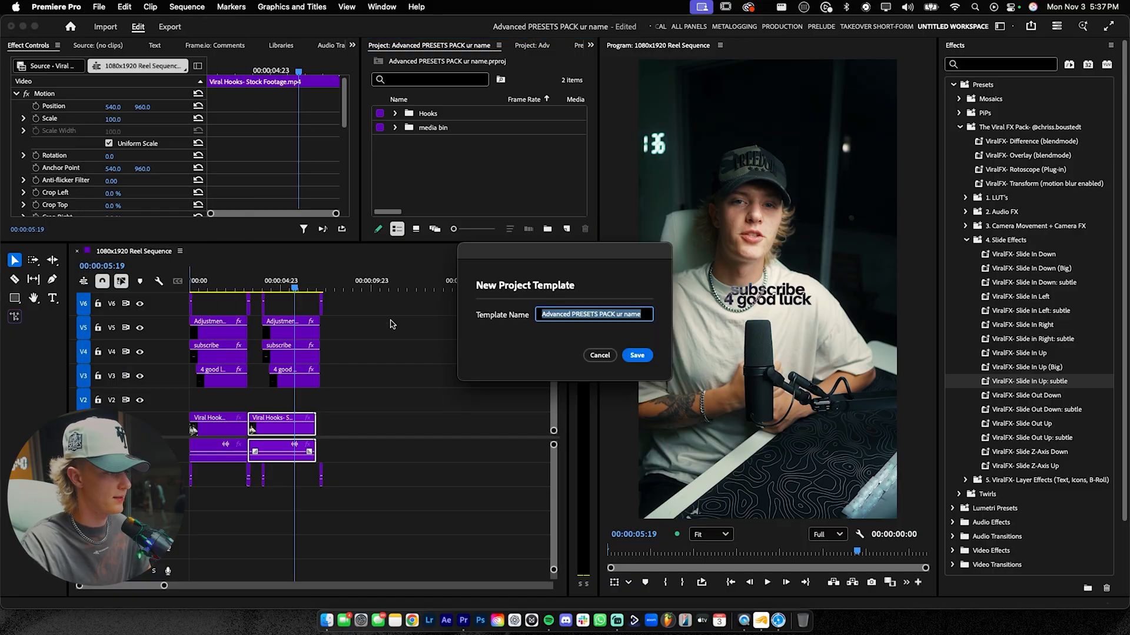
mouse_move(546, 352)
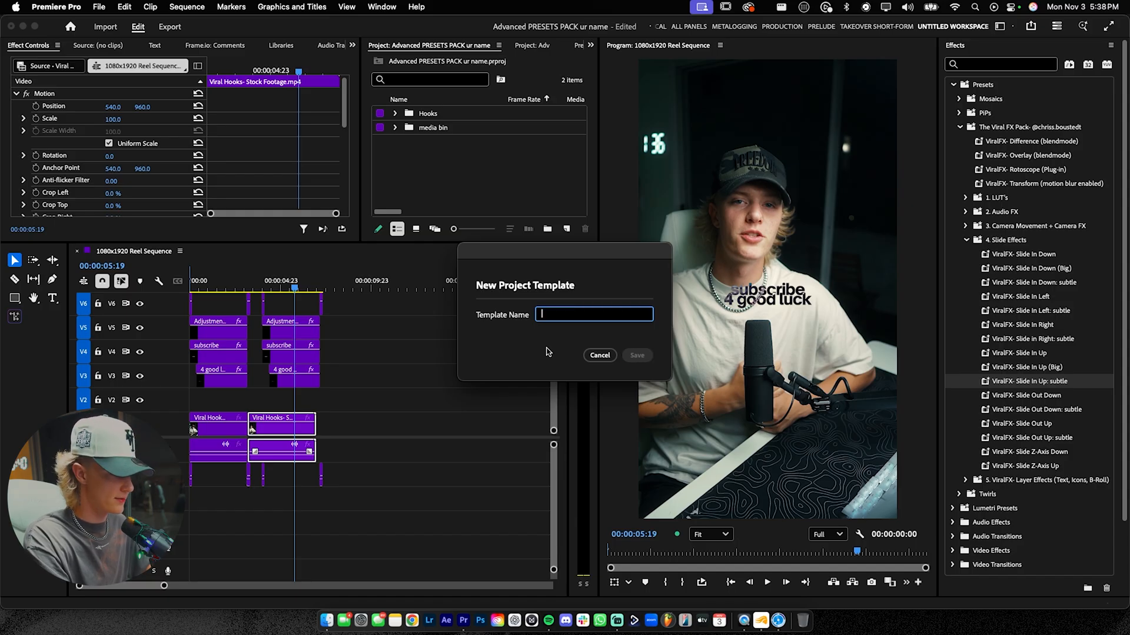
type("Pro Edit Pack #1")
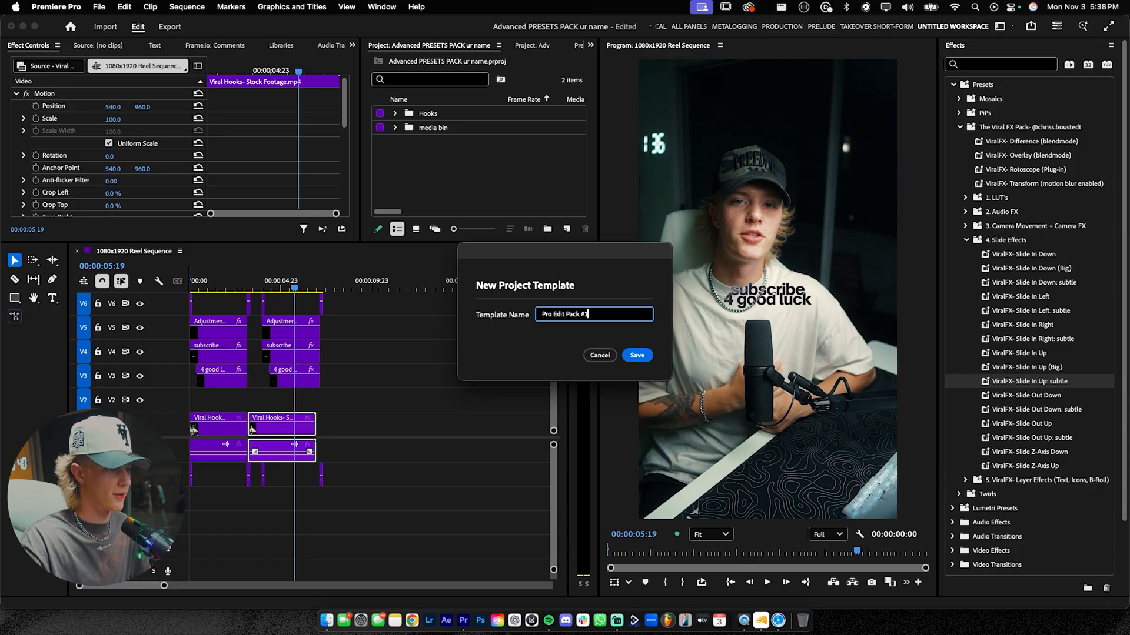
left_click(636, 355)
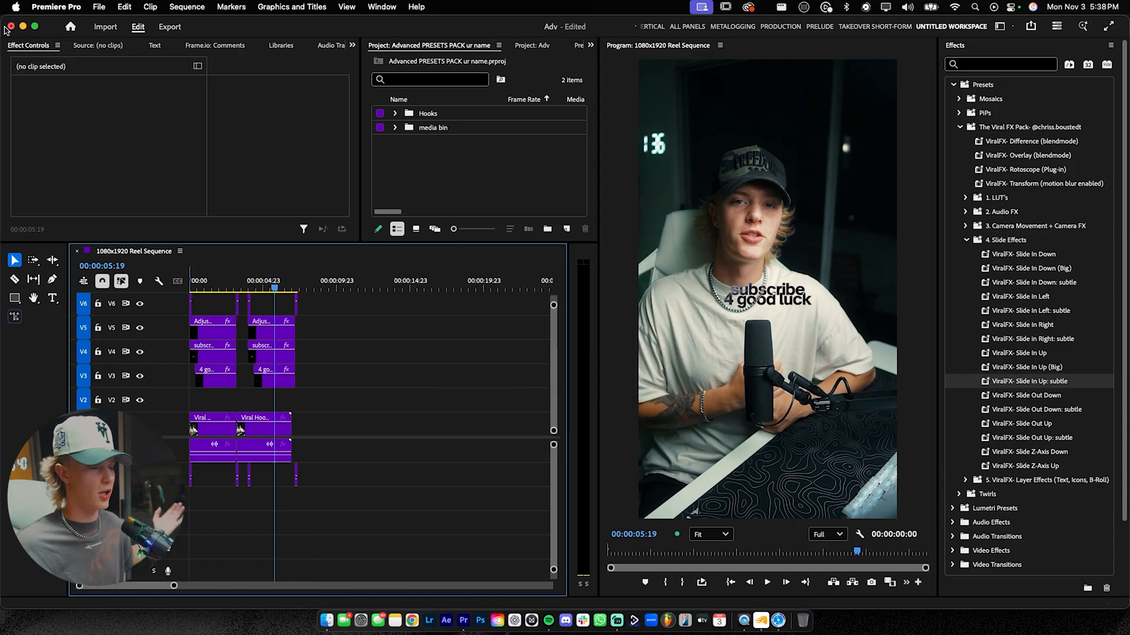
left_click(6, 27)
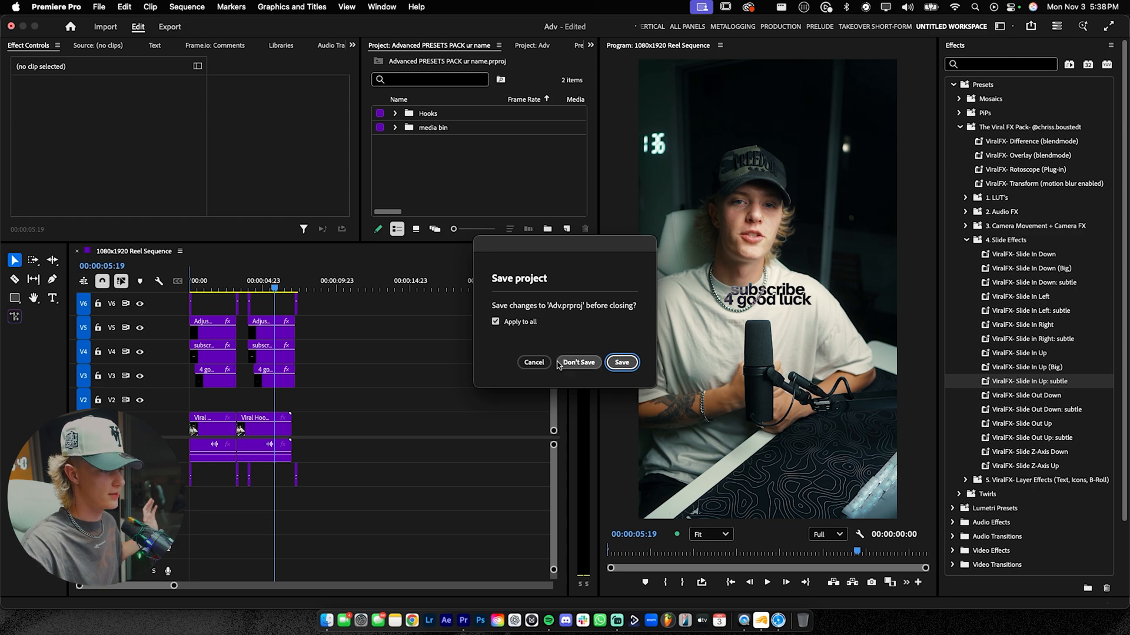
left_click(577, 361)
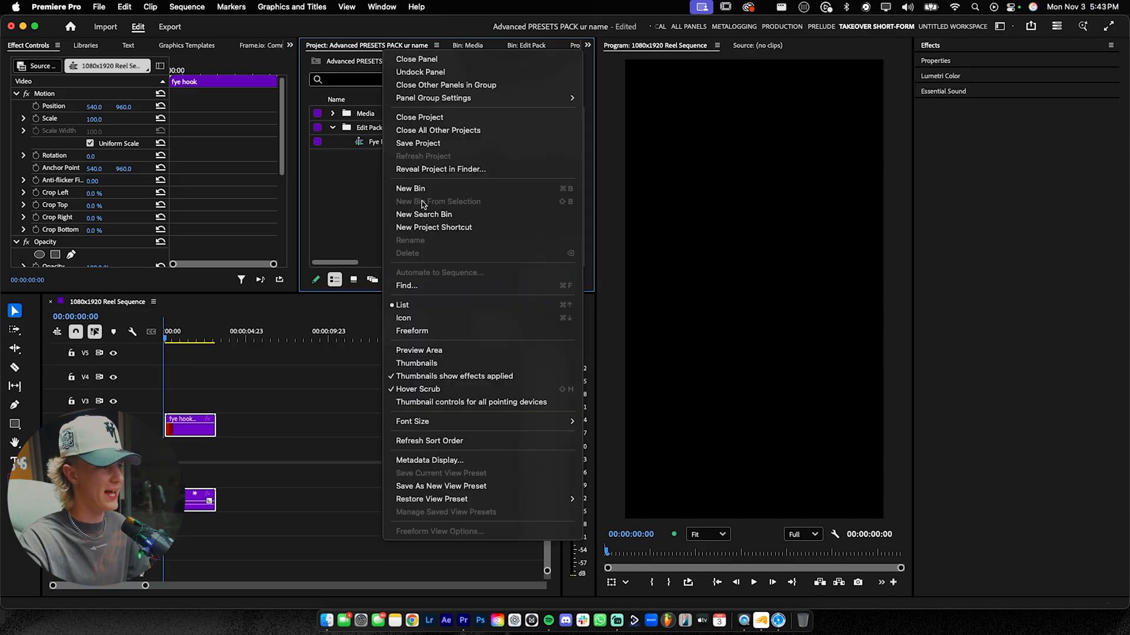
Step: Dismiss the panel menu and save the project as template 'Edit Pack #3'
left_click(402, 304)
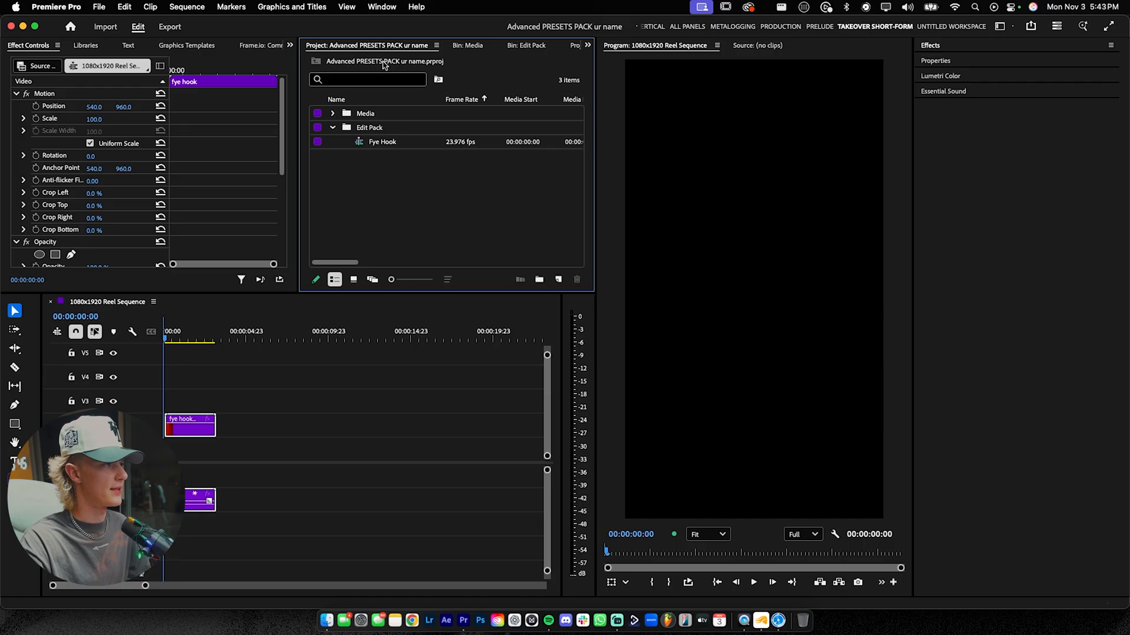
mouse_move(383, 64)
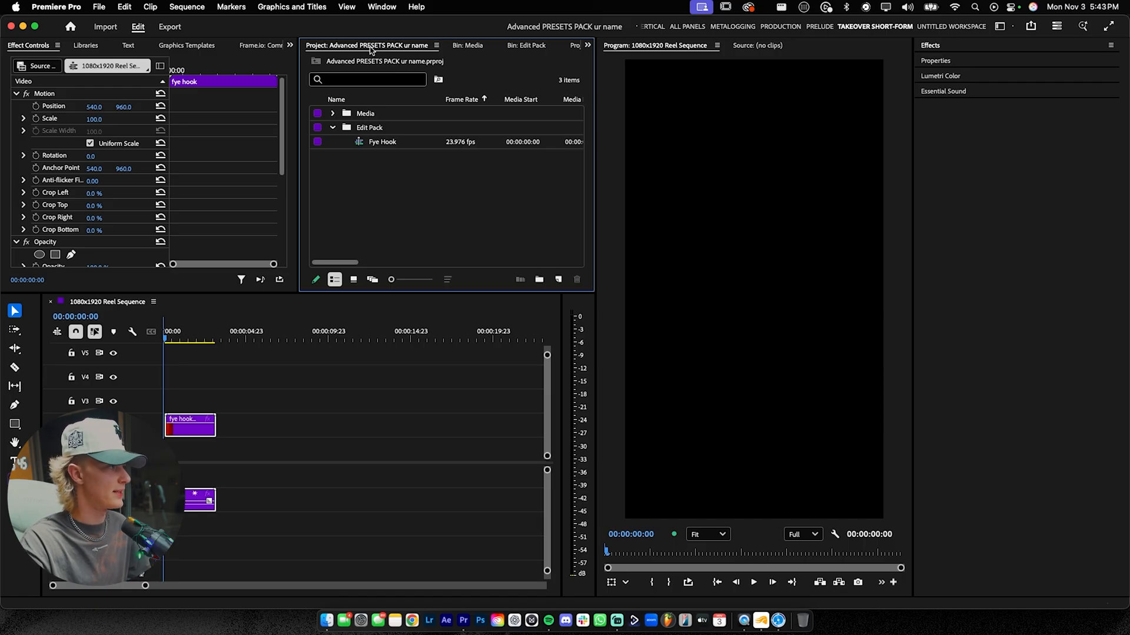
left_click(99, 7)
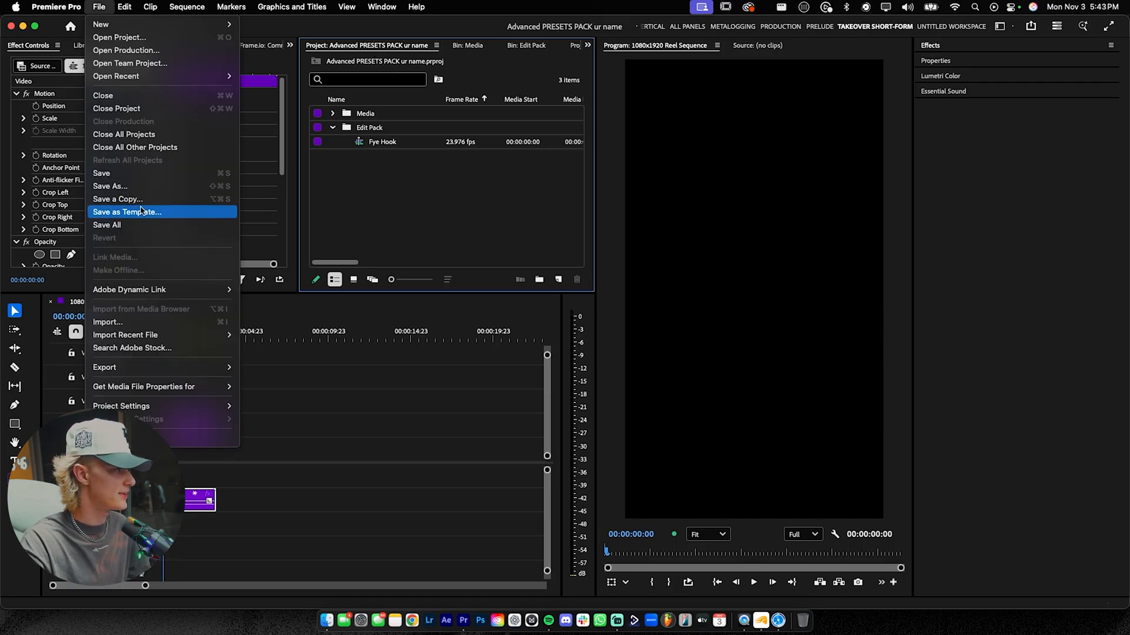
left_click(128, 212)
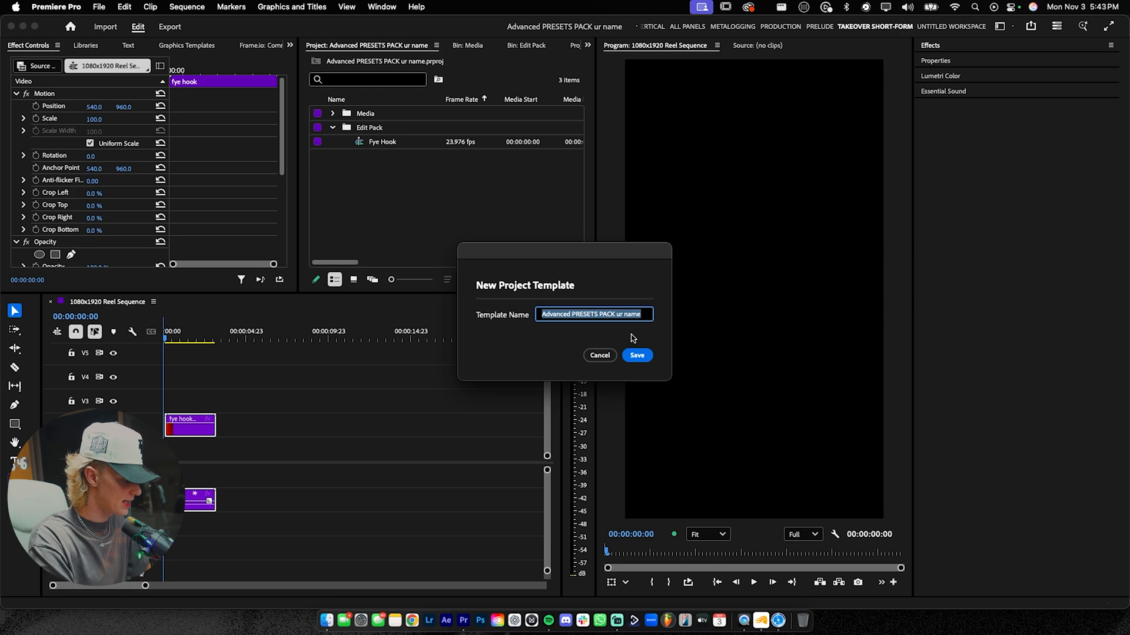
type("Edit Pack")
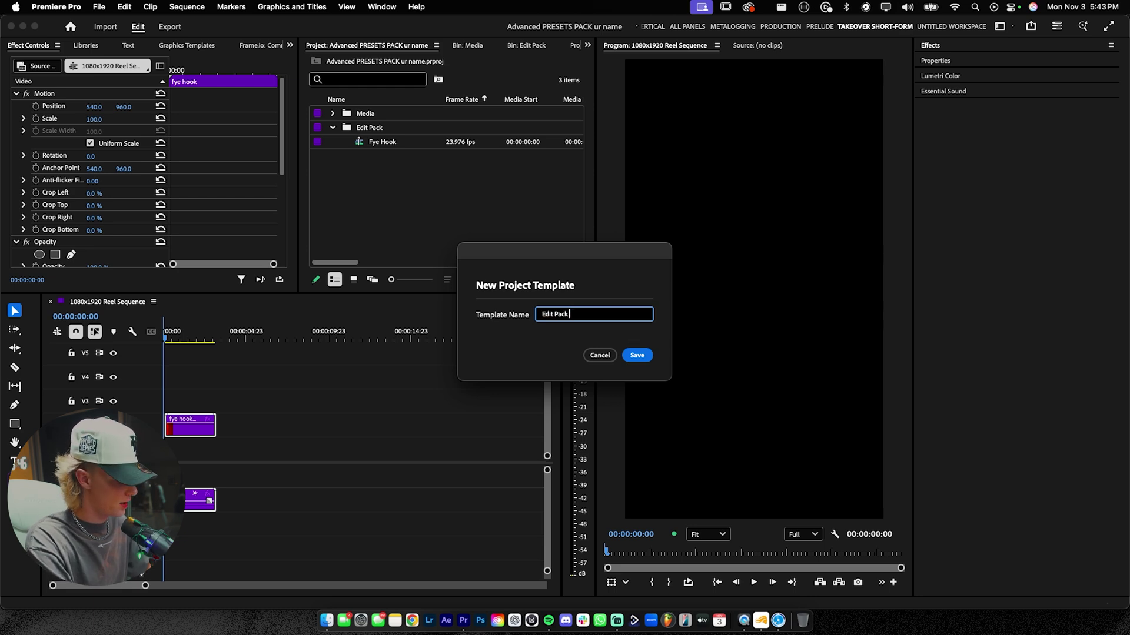
type("#3")
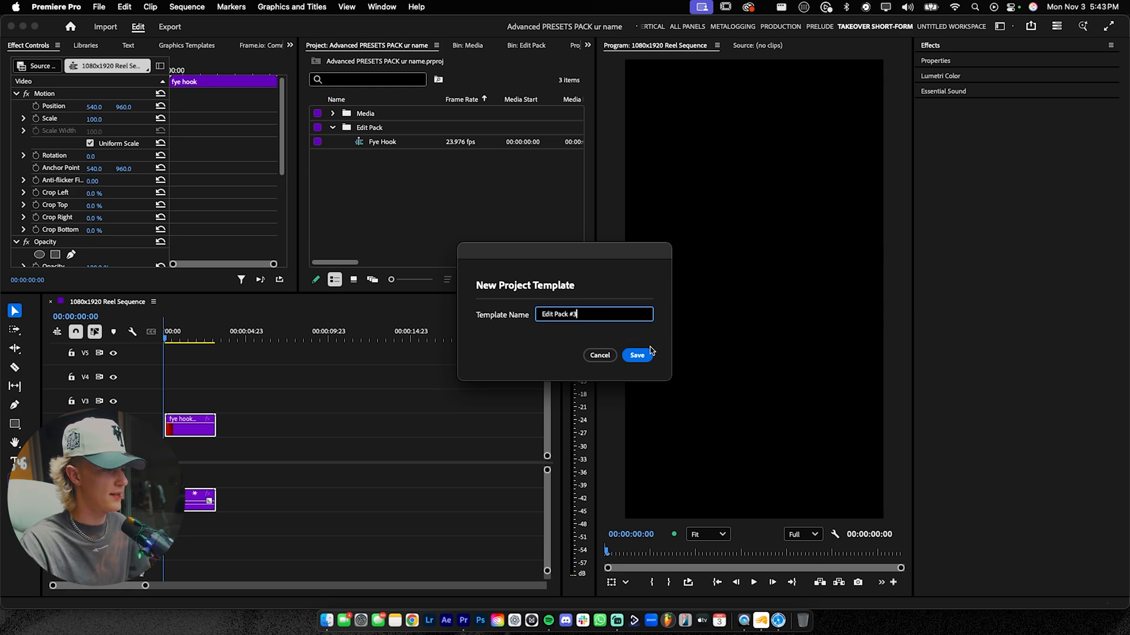
left_click(100, 7)
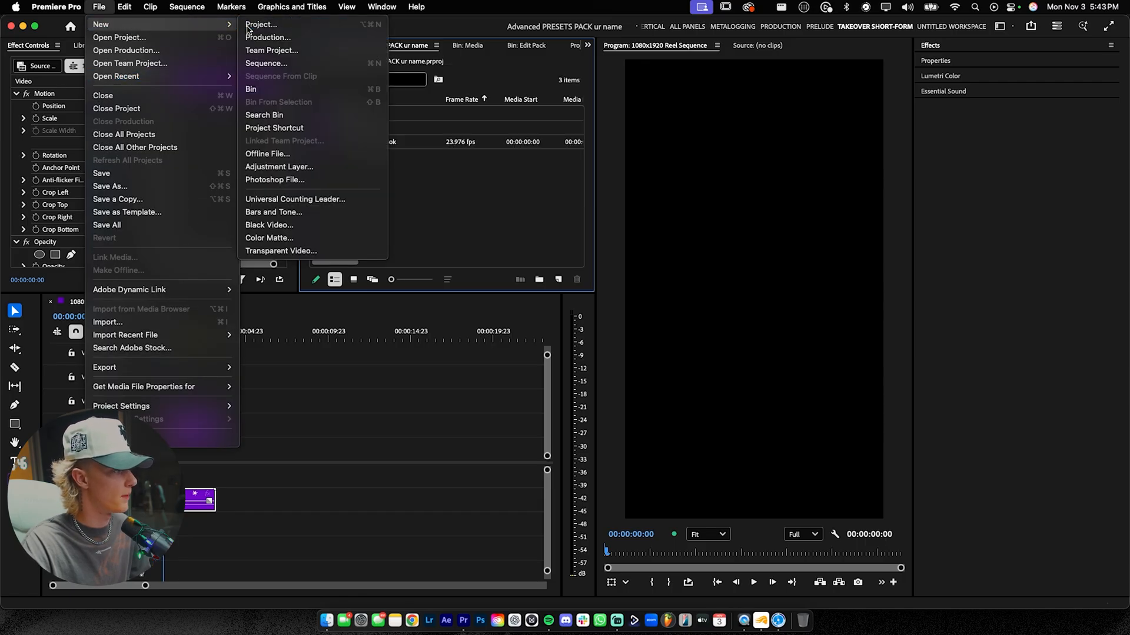
Step: Create project 'test' from the Edit Pack #3 template and expand its Edit Pack bin
left_click(261, 23)
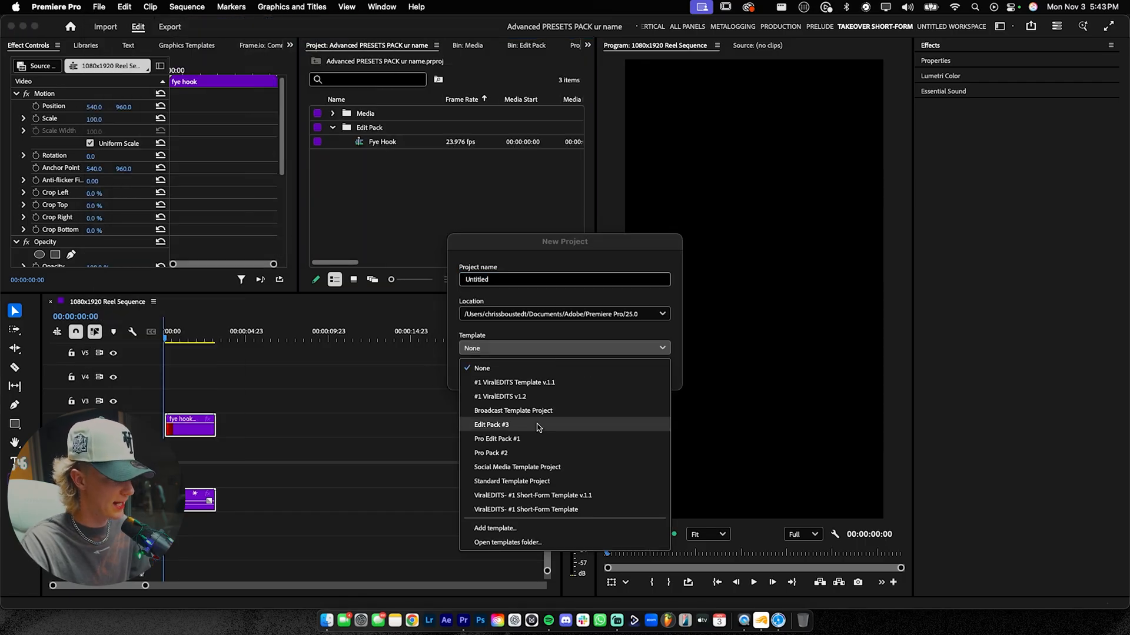
left_click(491, 424)
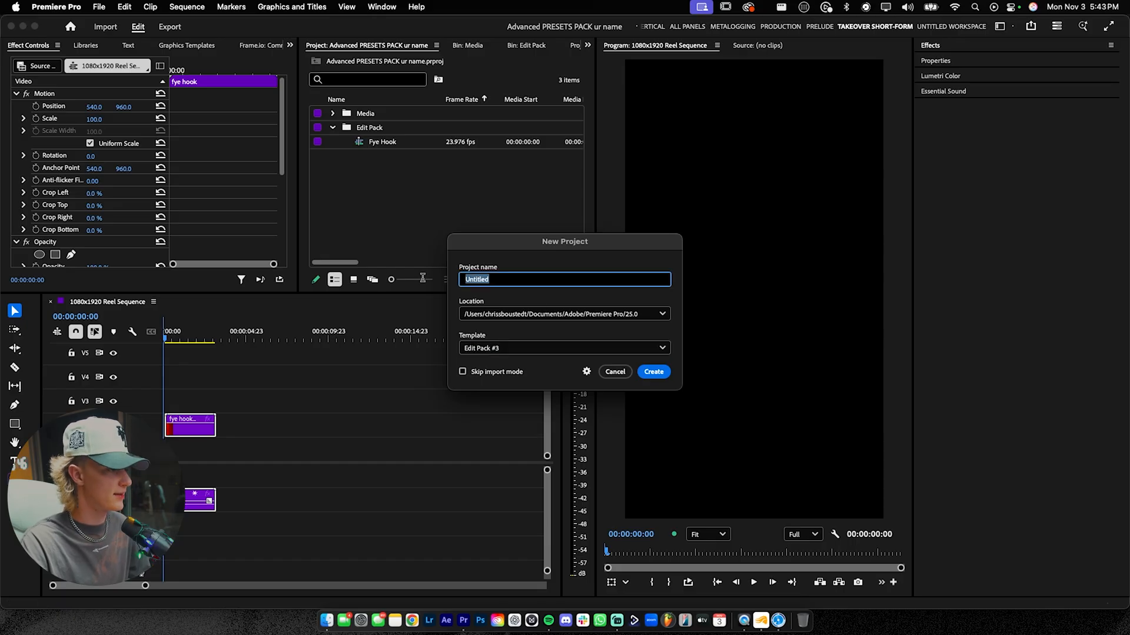
left_click(652, 372)
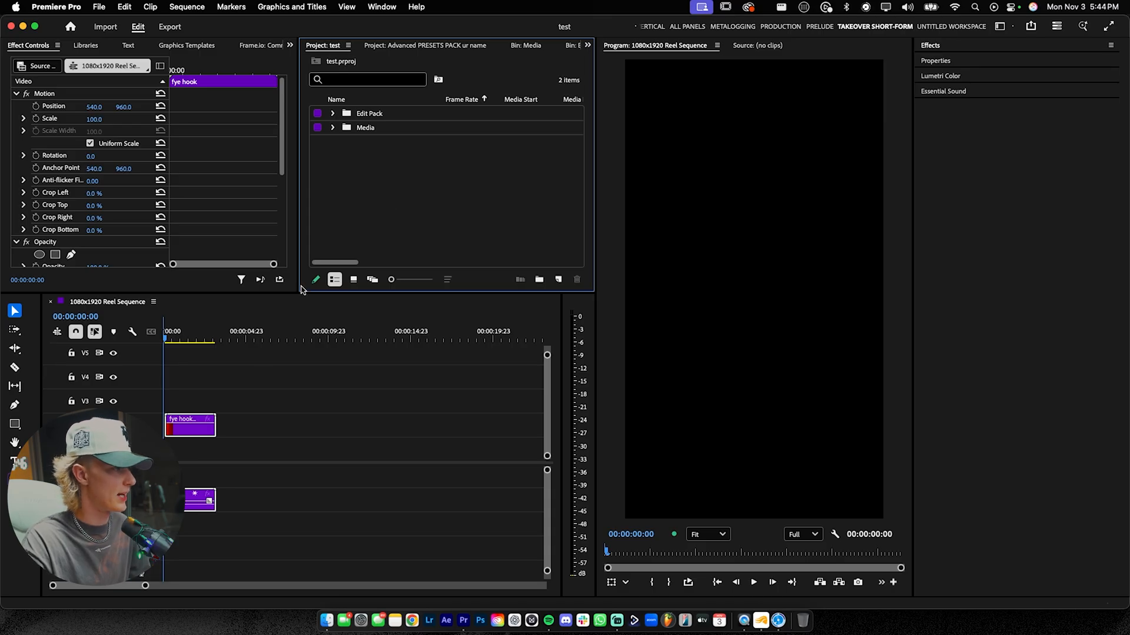
left_click(332, 113)
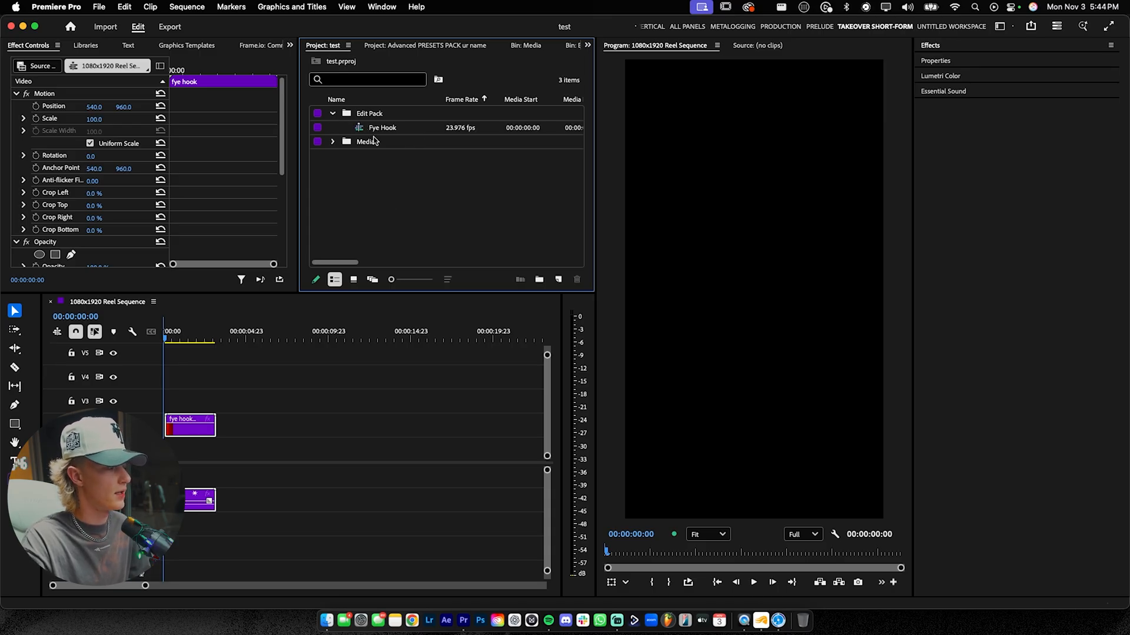